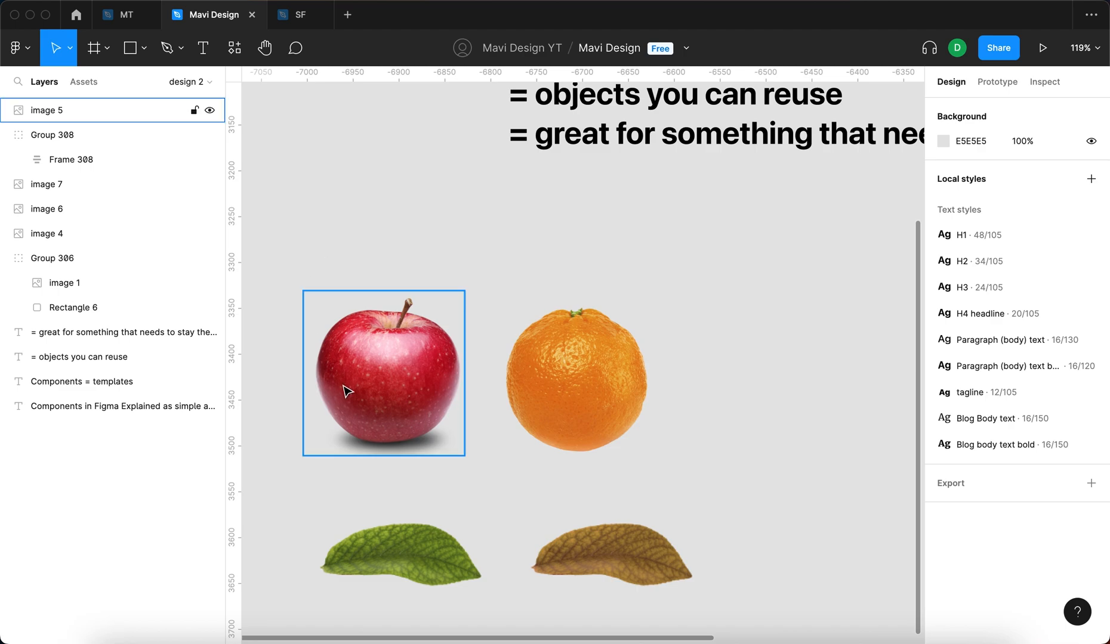
# Combine the apple and orange images into one component set, Component 1, with two variants
pyautogui.click(725, 448)
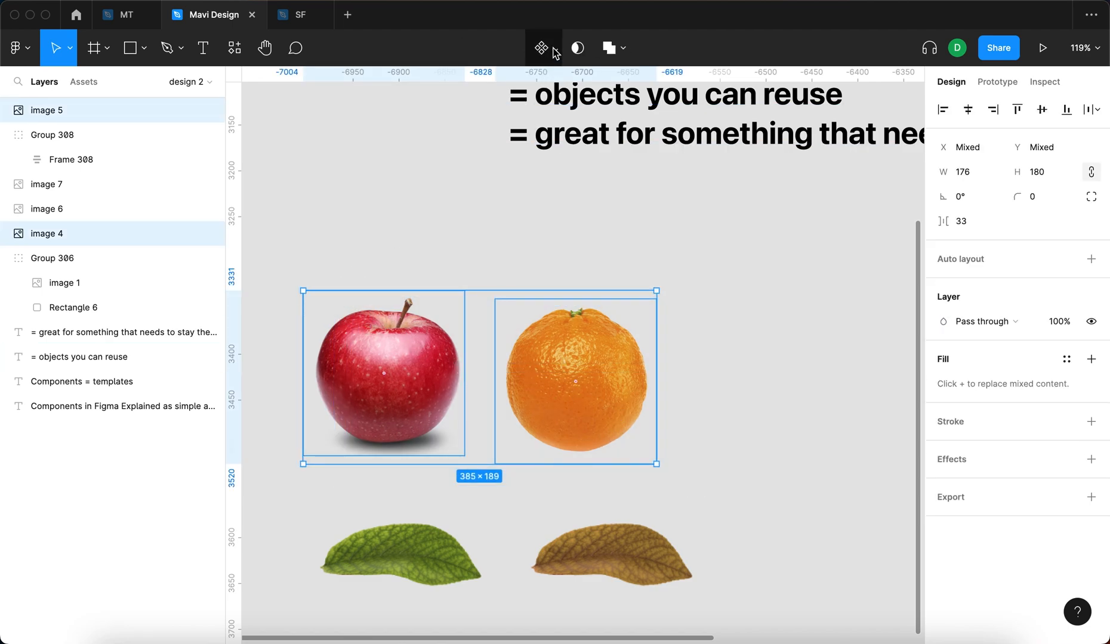
pyautogui.click(542, 48)
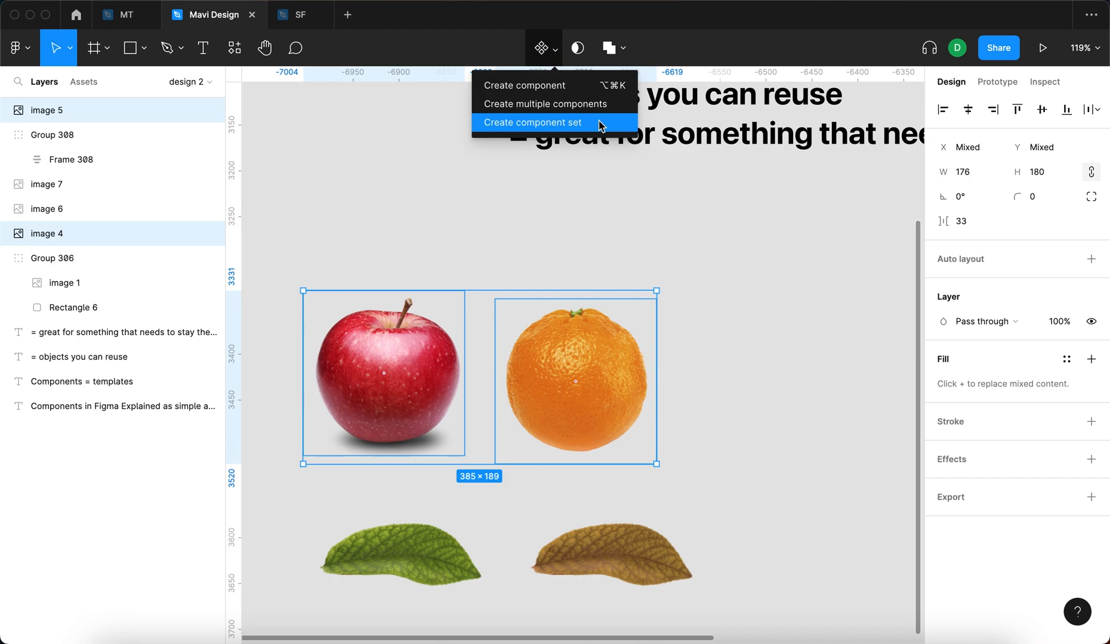
pyautogui.click(532, 123)
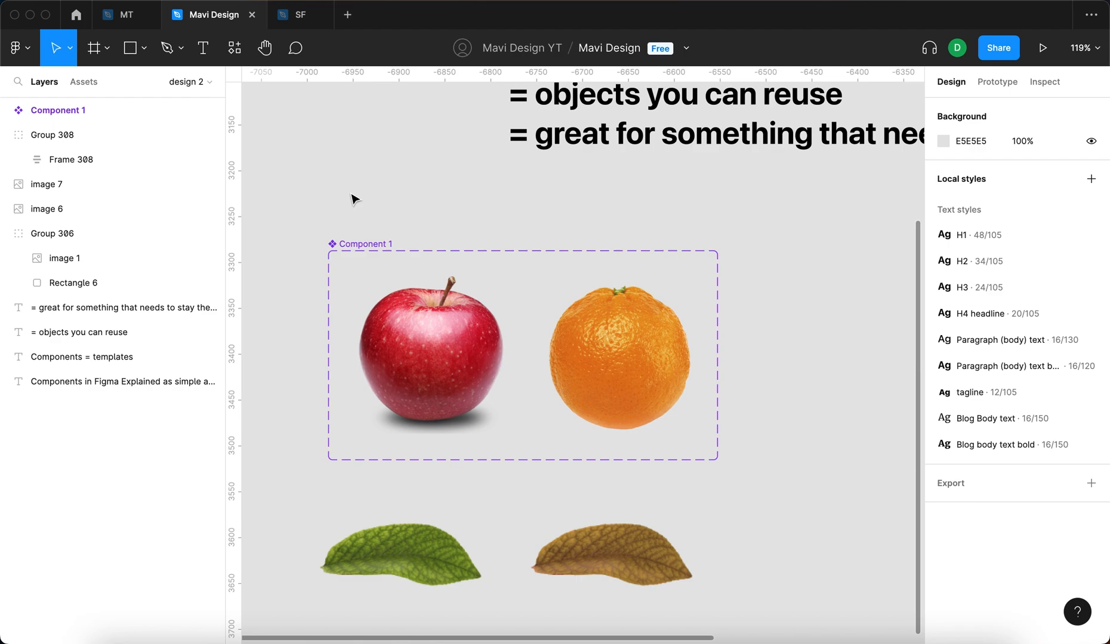
pyautogui.click(19, 111)
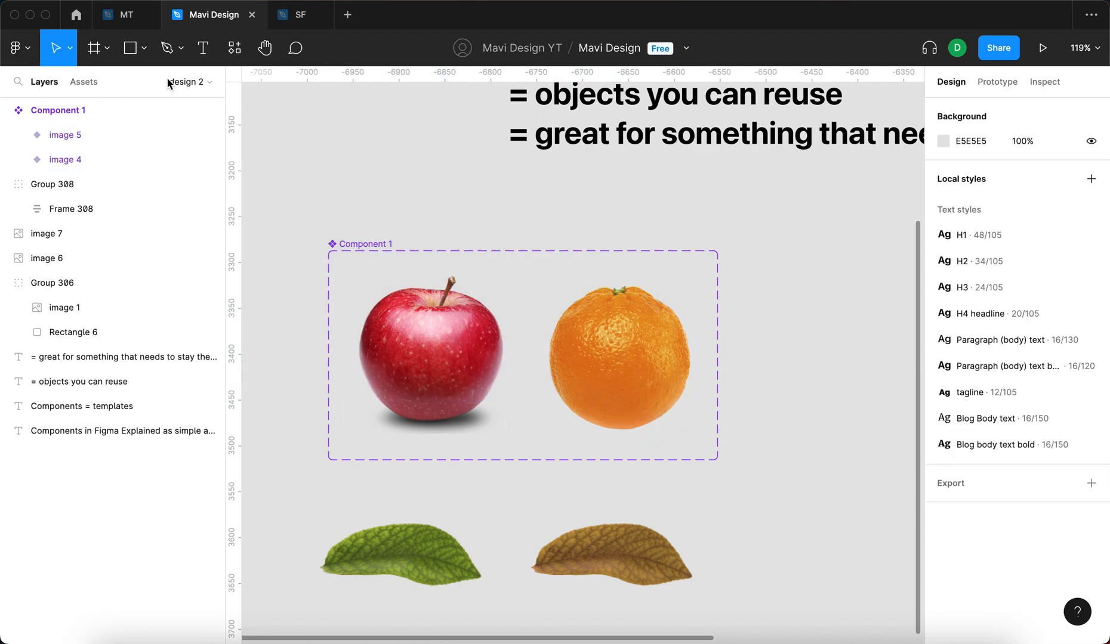
# Drag Component 1 from Assets and stack three apple instances in a column right of the set
pyautogui.click(84, 82)
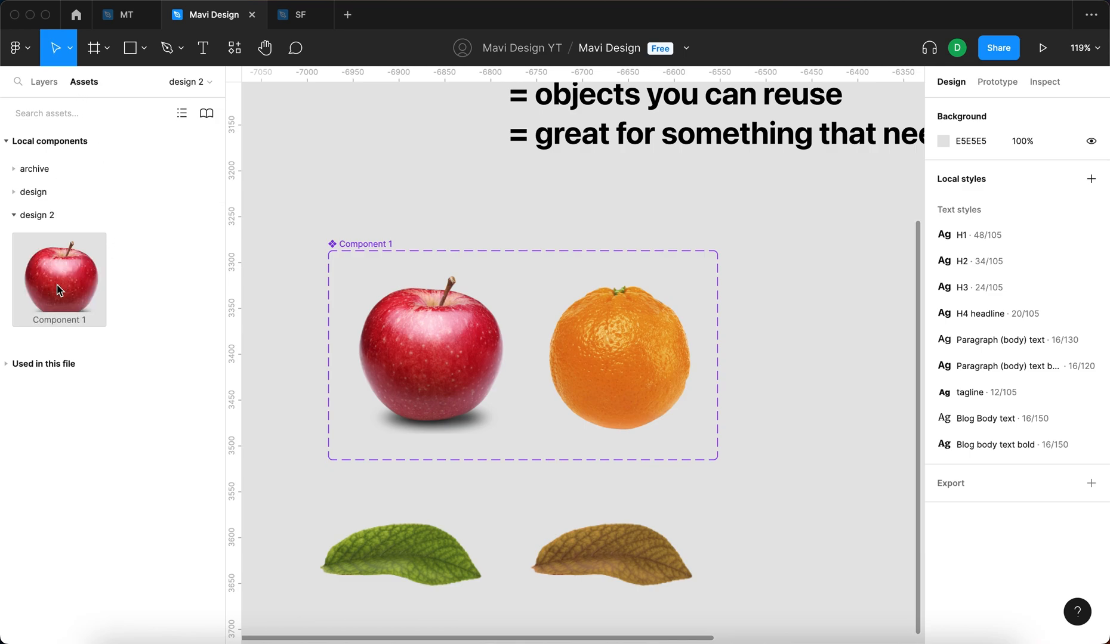
pyautogui.moveTo(59, 279); pyautogui.dragTo(535, 234)
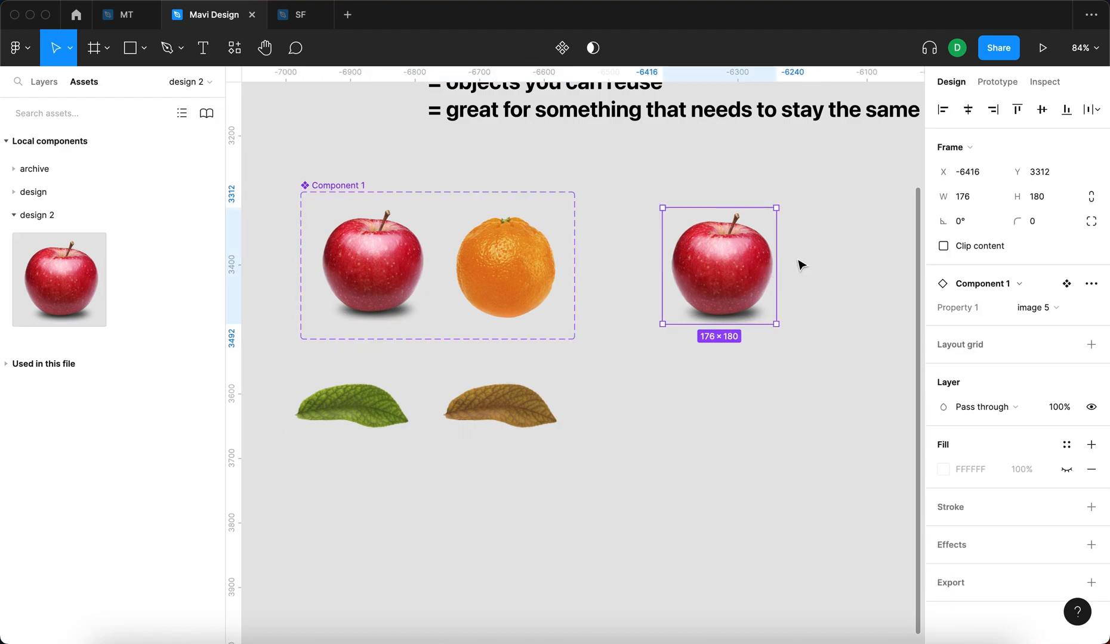
pyautogui.moveTo(741, 274)
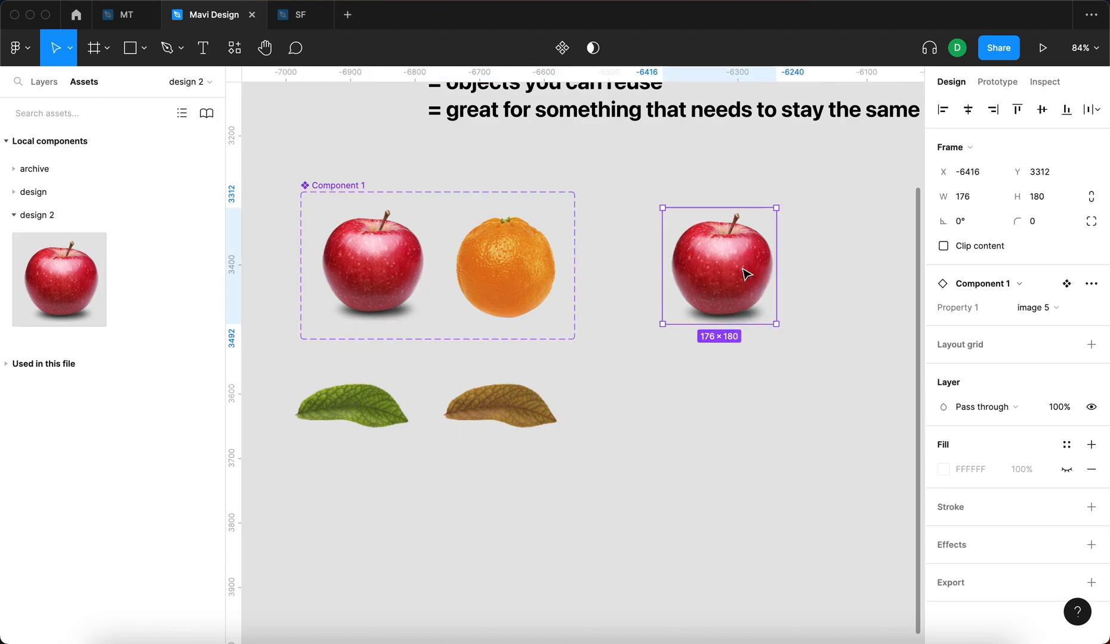
pyautogui.moveTo(719, 266); pyautogui.dragTo(718, 396)
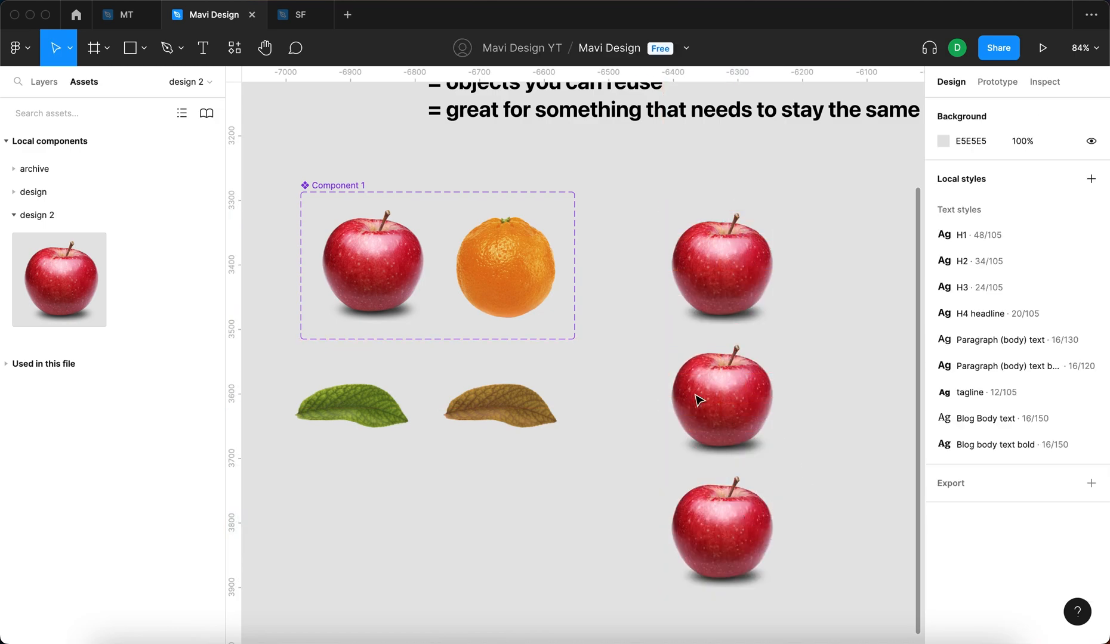
# Draw a grey ellipse inside the apple variant so it propagates to all three apple instances
pyautogui.click(370, 264)
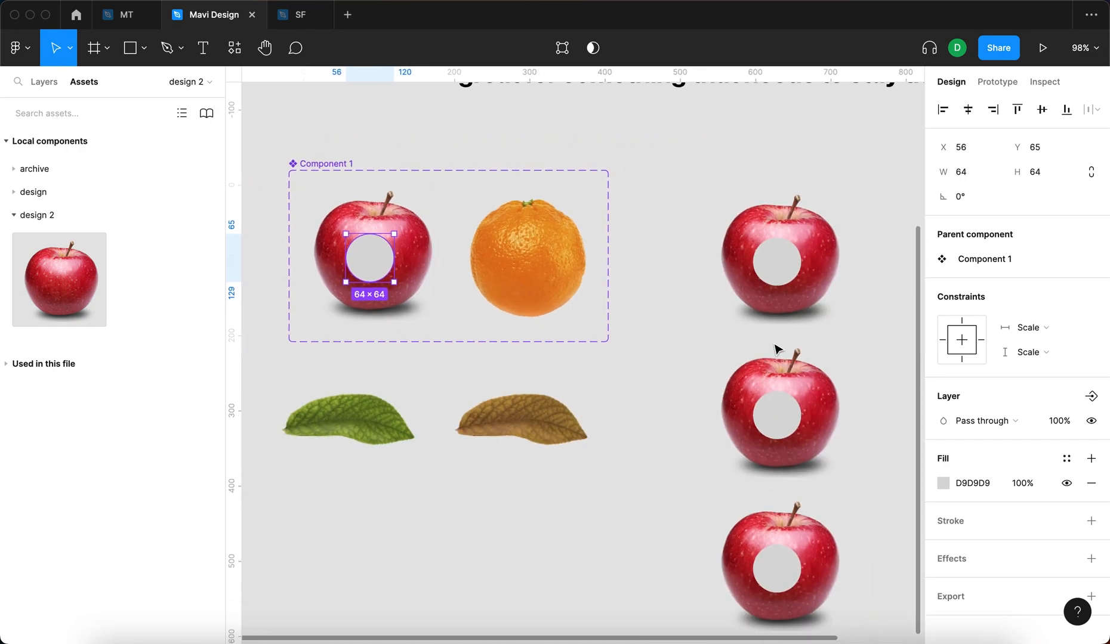
pyautogui.click(680, 528)
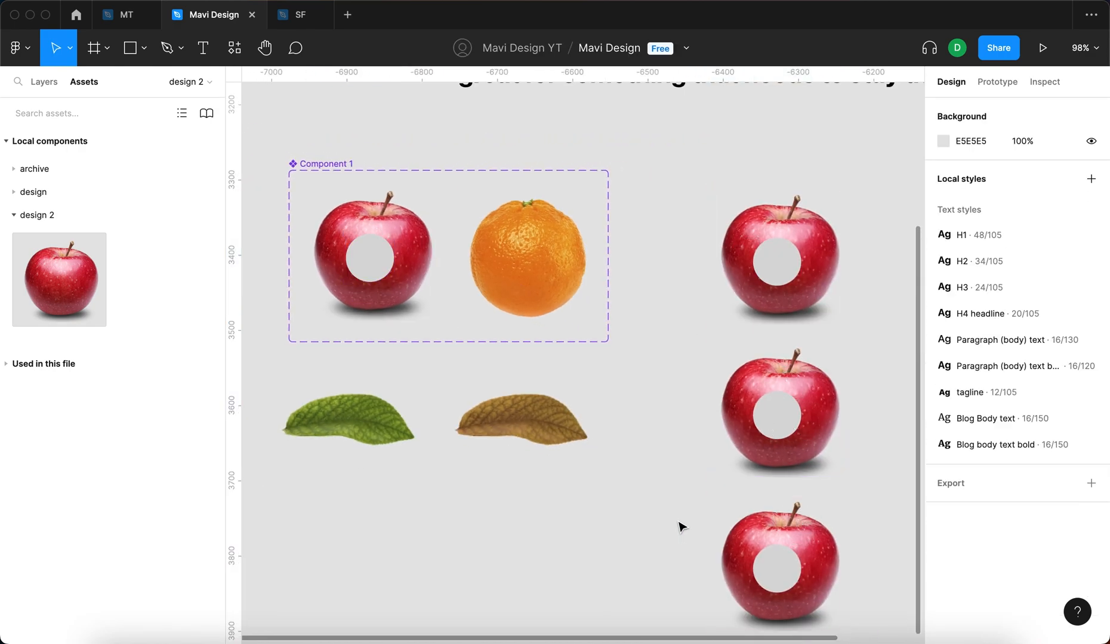
pyautogui.click(370, 256)
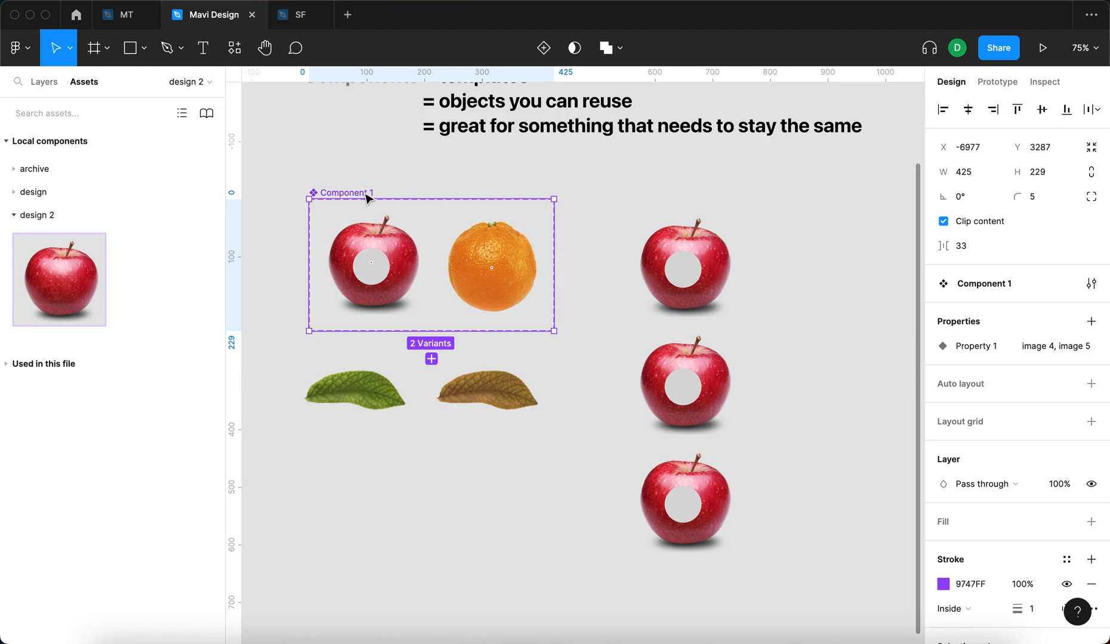
# Rename the component set to 'fruit' and delete the grey ellipse from the apple variant
pyautogui.doubleClick(345, 193)
pyautogui.write('fruit')
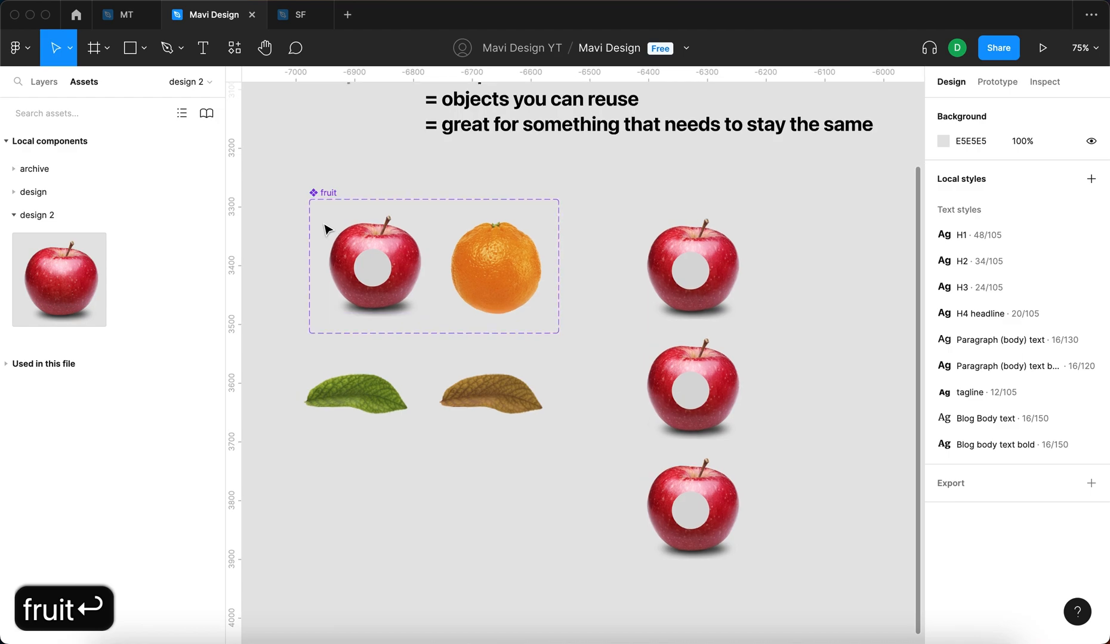
pyautogui.click(373, 271)
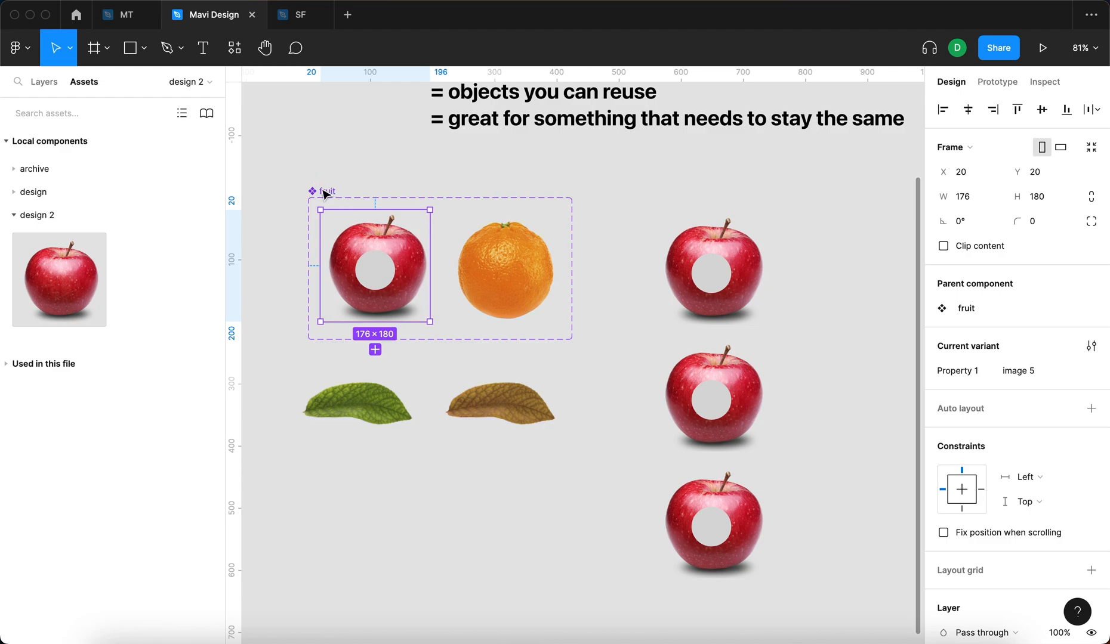
pyautogui.click(475, 273)
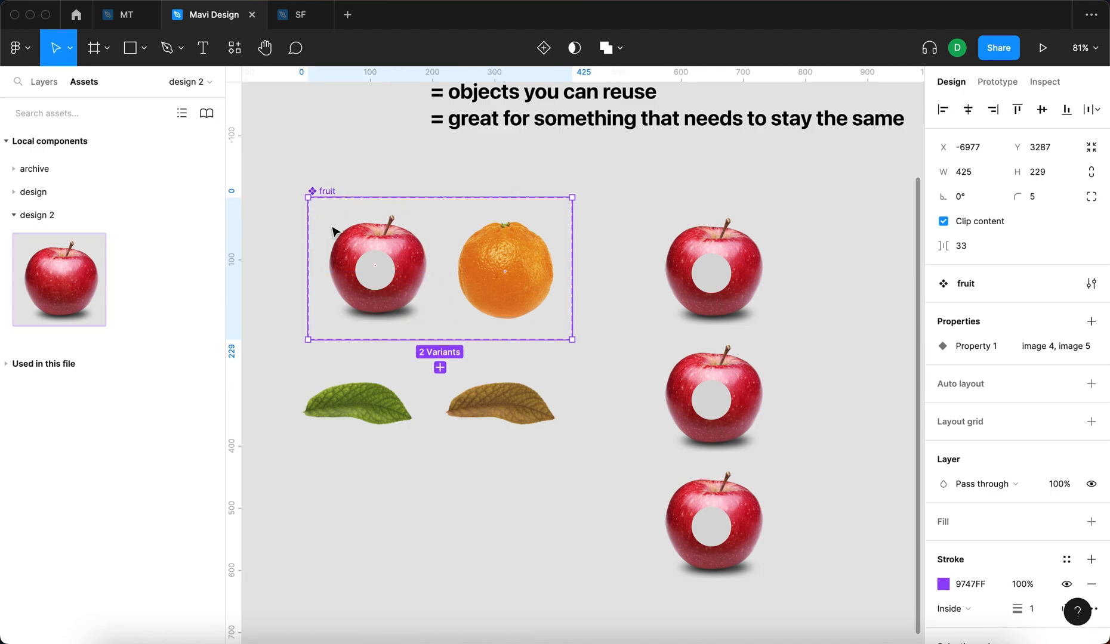
pyautogui.click(374, 266)
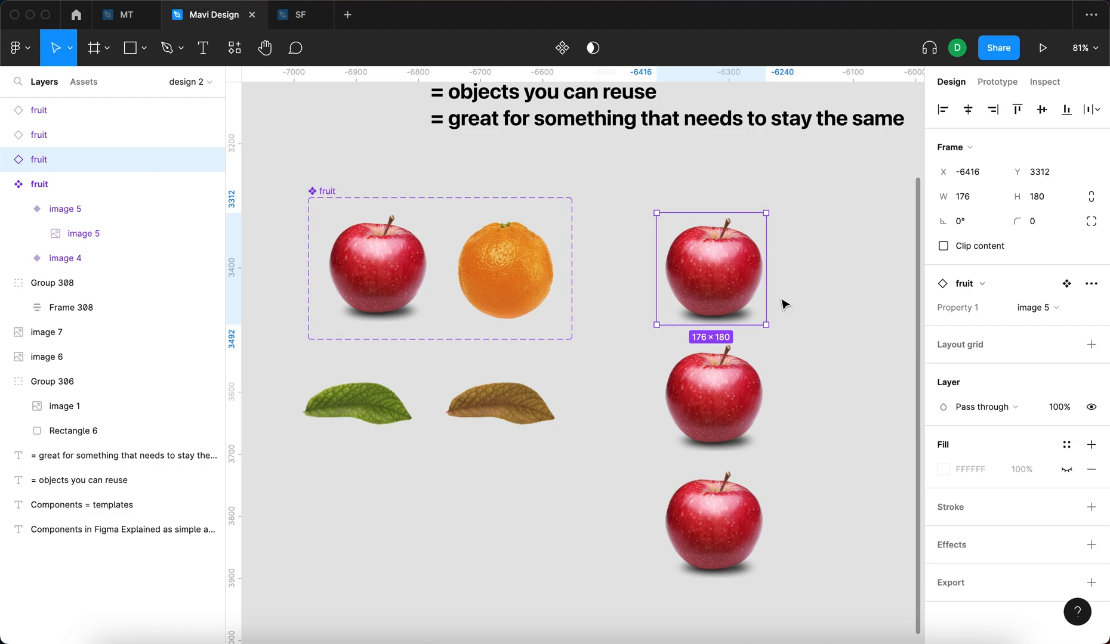
# Switch the top instance to the orange variant (image 4) via Property 1
pyautogui.click(1035, 308)
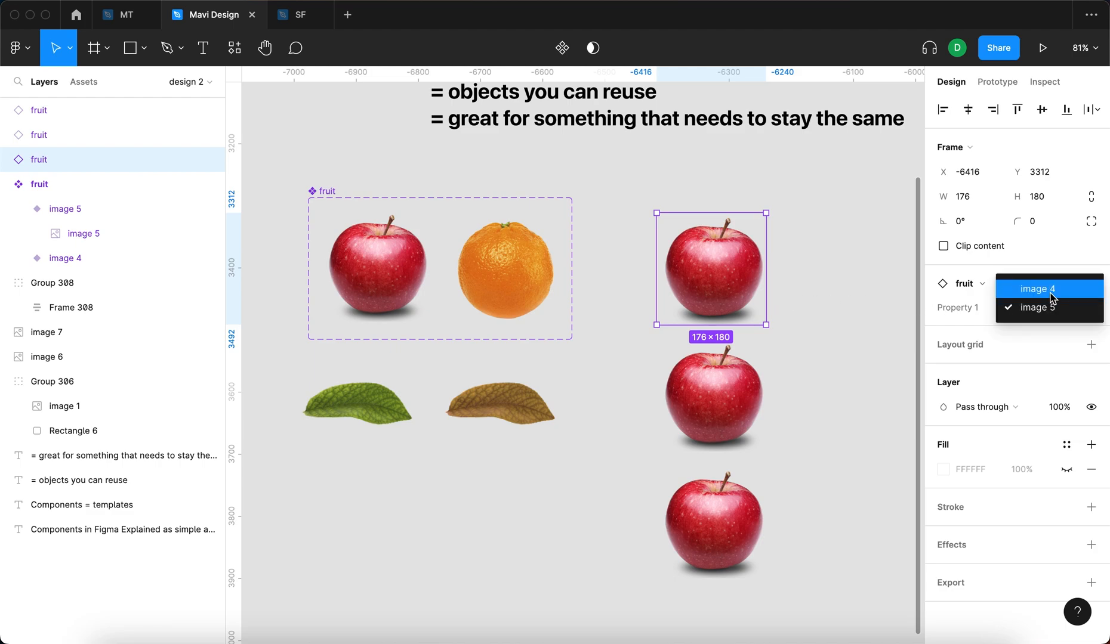
pyautogui.click(1037, 289)
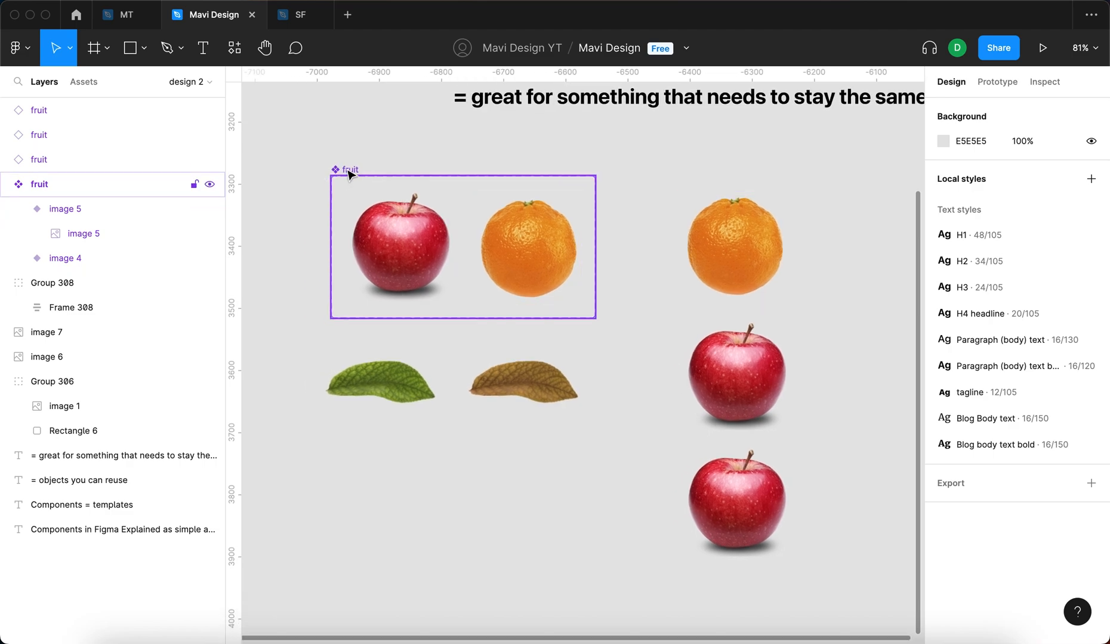
pyautogui.click(346, 171)
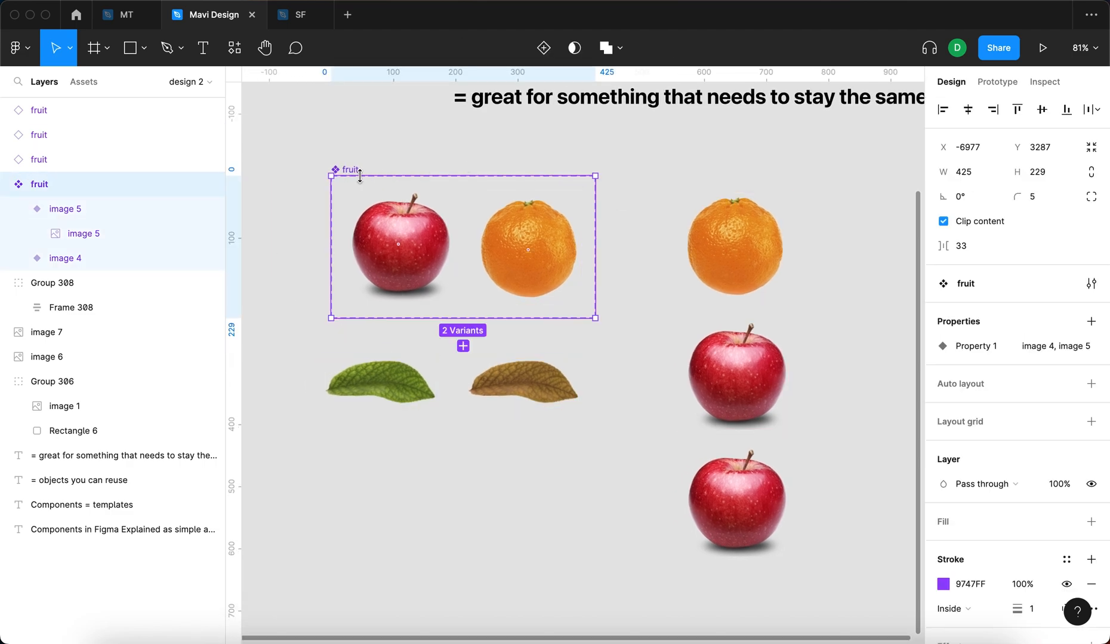
pyautogui.click(743, 372)
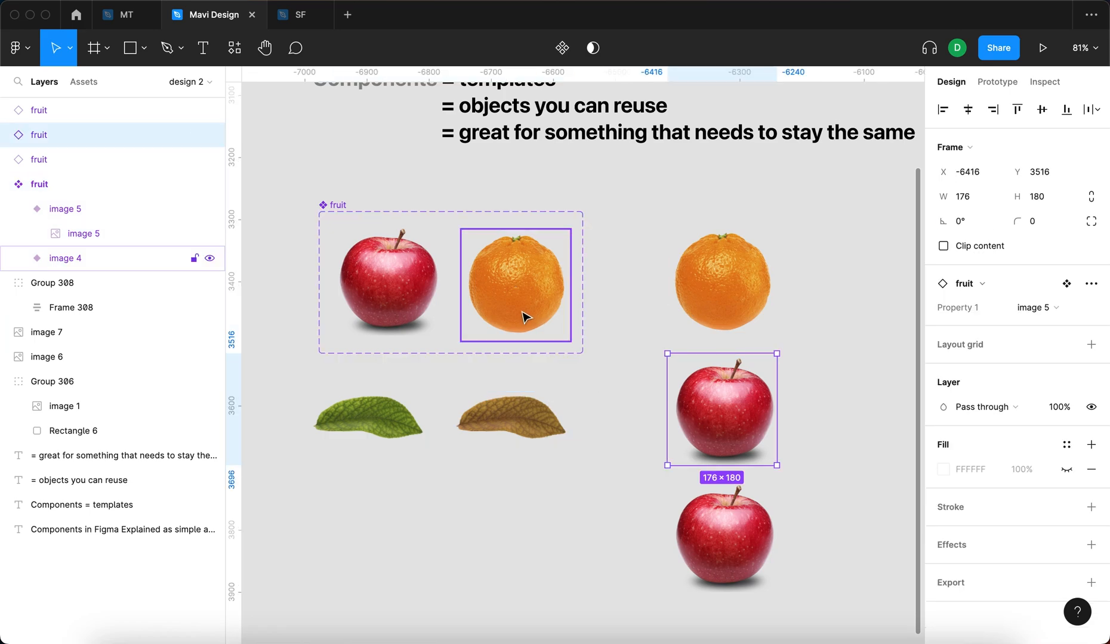
# Keep the middle instance as apple (image 5) and switch the bottom instance to orange
pyautogui.click(1036, 308)
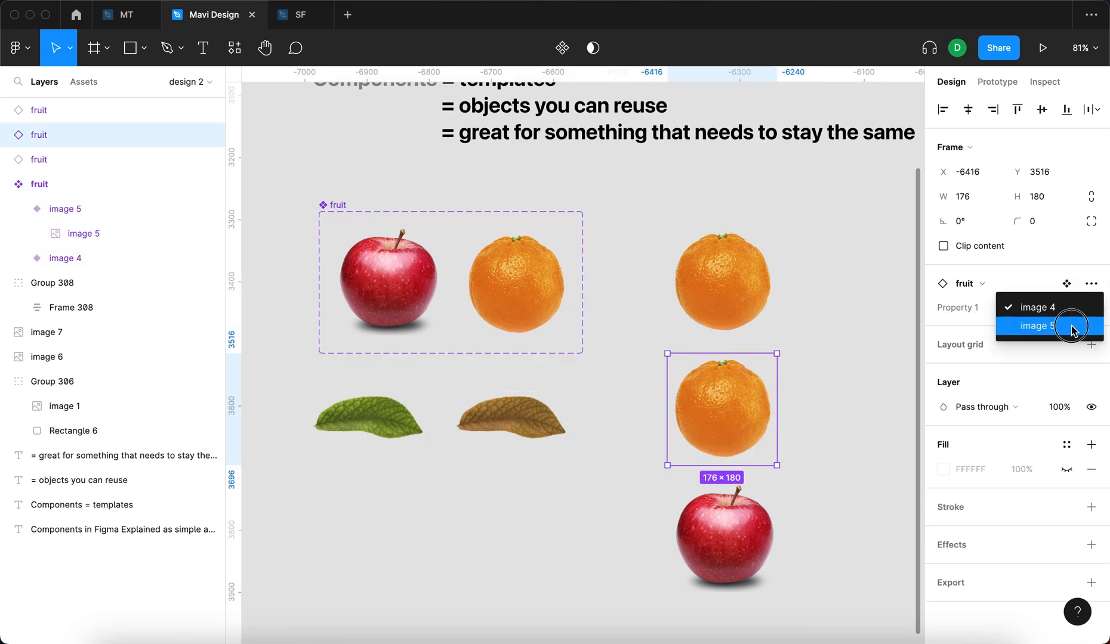
pyautogui.click(1038, 326)
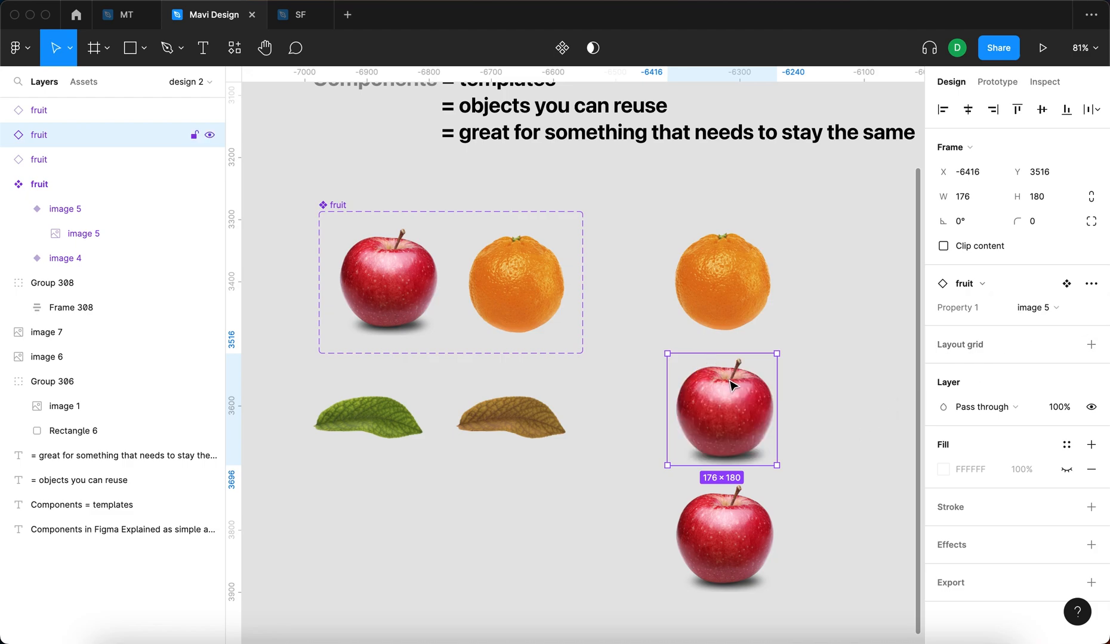
pyautogui.click(1036, 308)
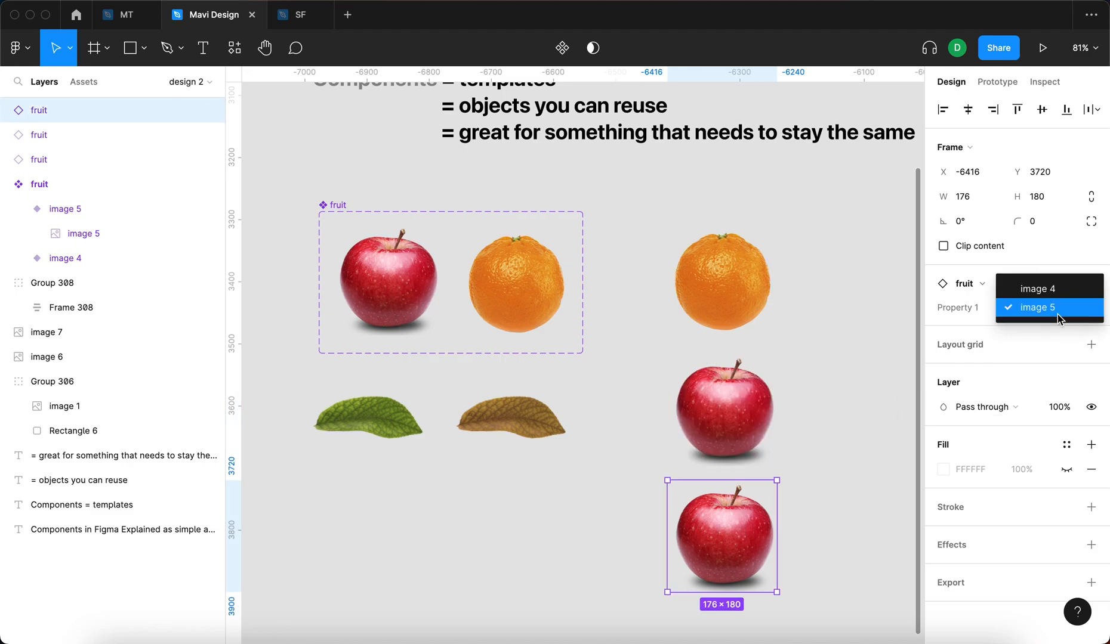
pyautogui.click(1037, 288)
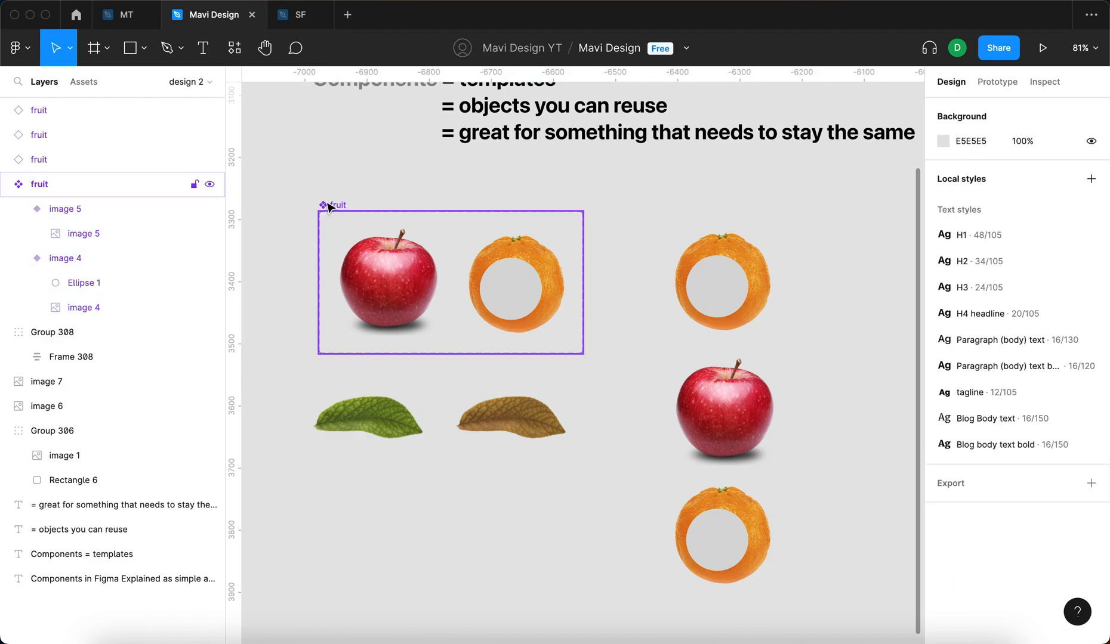
# Delete Ellipse 1 from the image 4 variant so both orange instances appear whole again
pyautogui.click(721, 409)
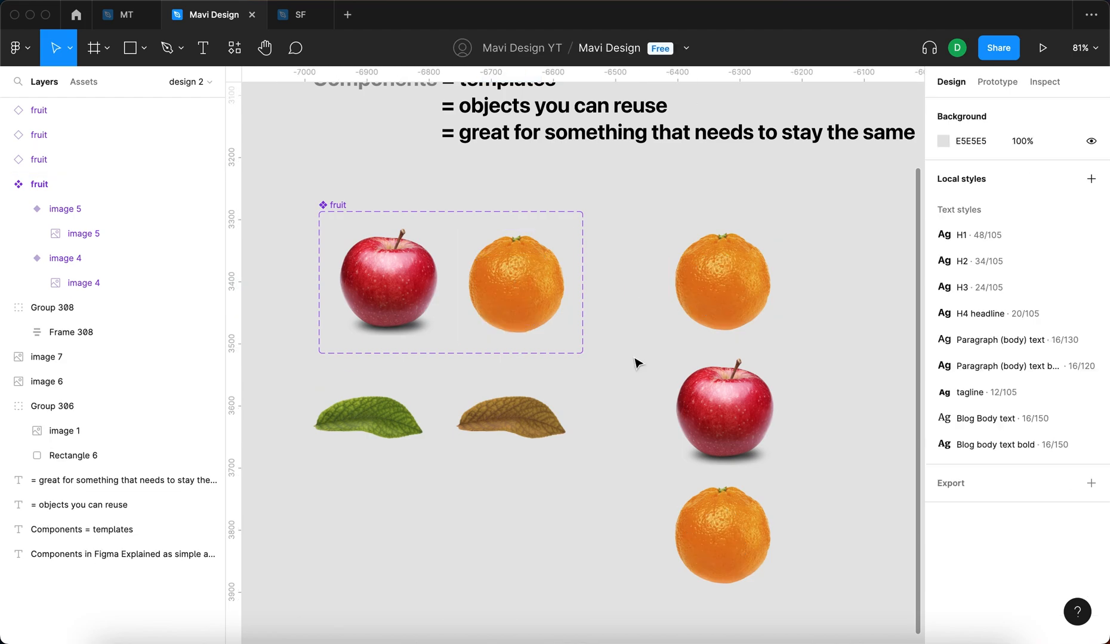
pyautogui.click(721, 280)
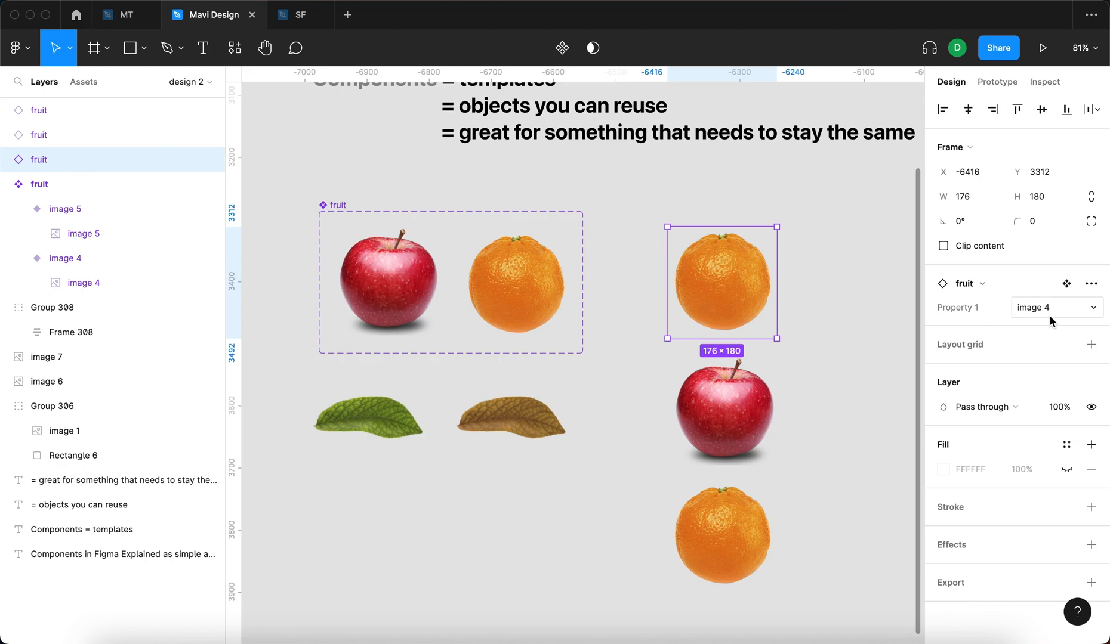
pyautogui.moveTo(862, 317)
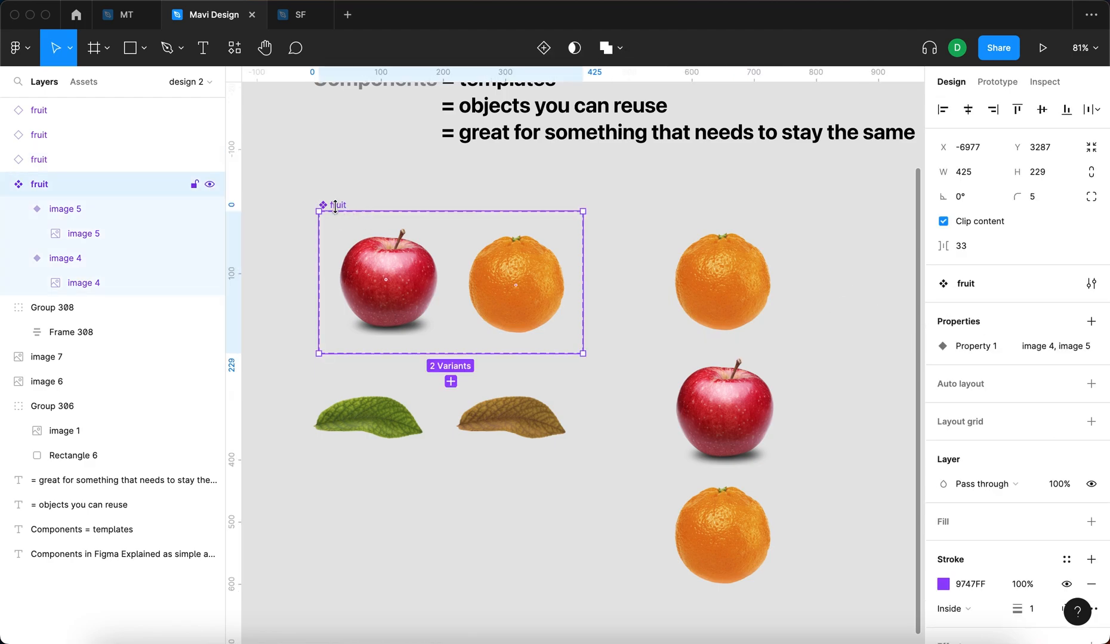
pyautogui.moveTo(1067, 346)
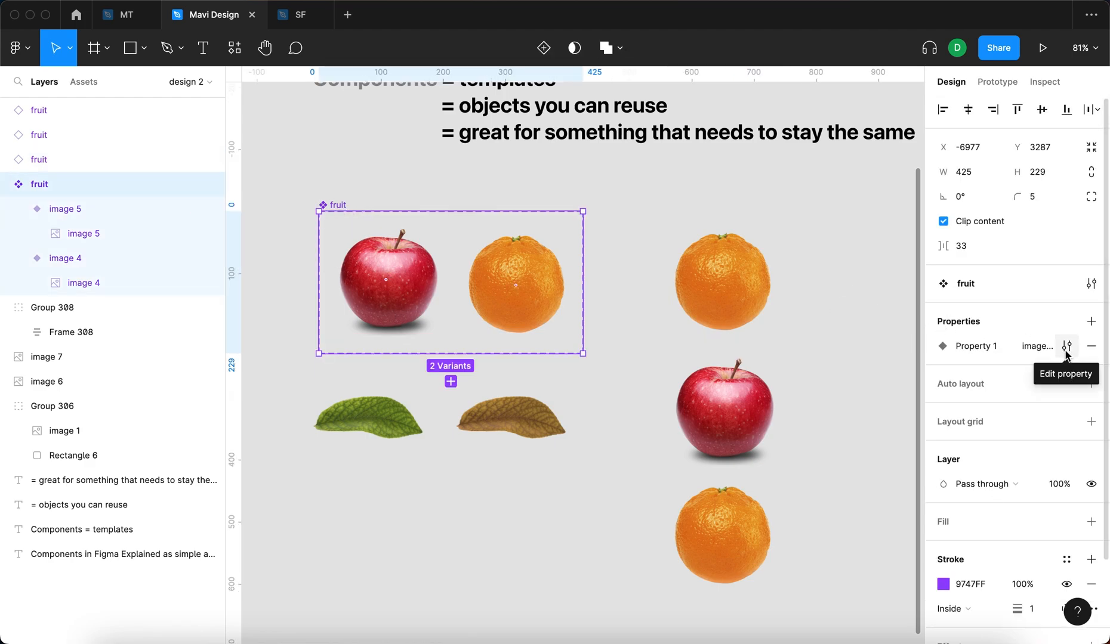
# Name the property 'type of fruit' and rename values image 4 to orange, image 5 to apple
pyautogui.click(1066, 346)
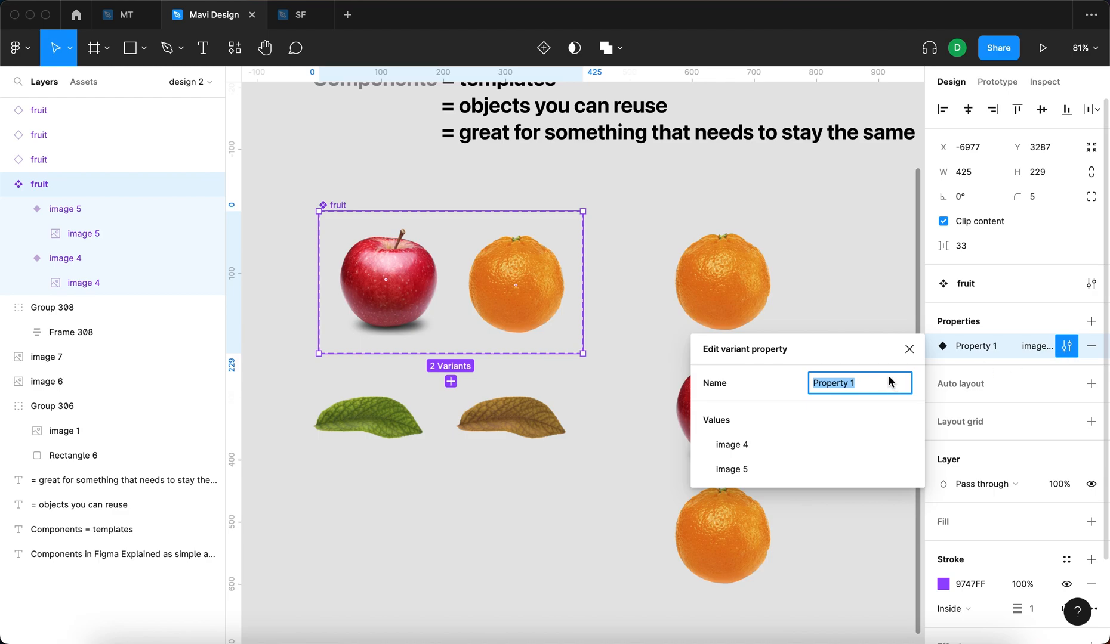
pyautogui.write('type of fruit')
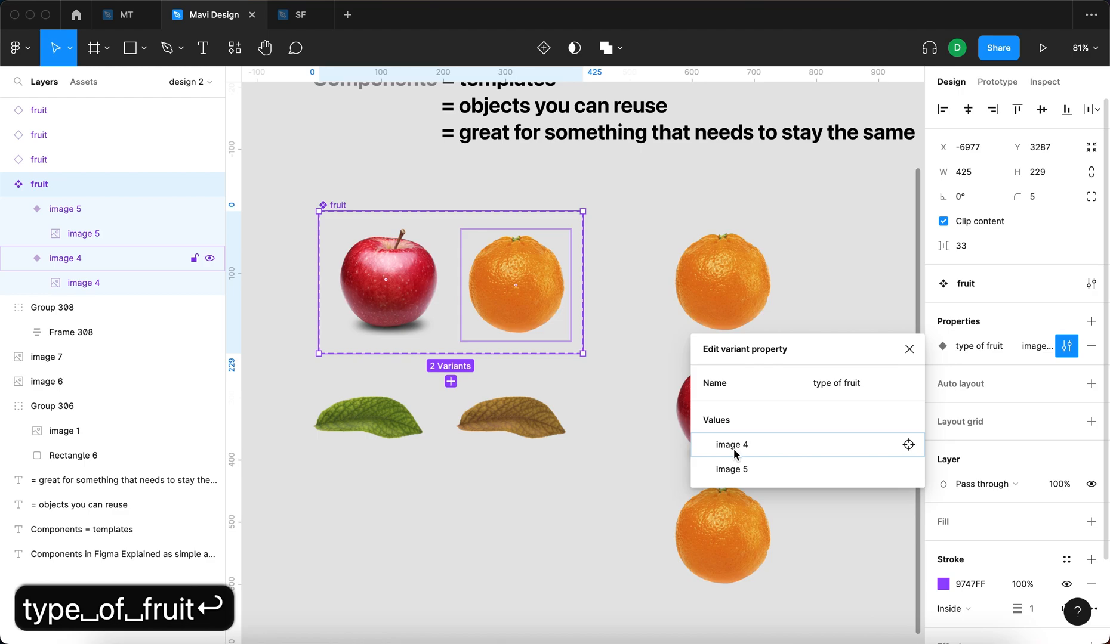
pyautogui.doubleClick(732, 445)
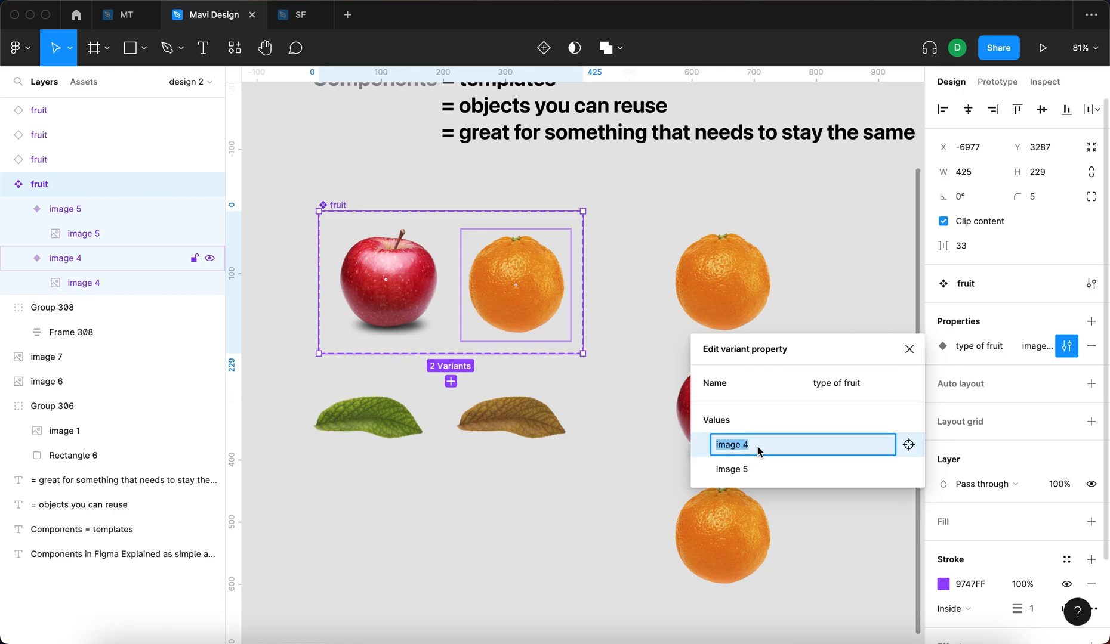
pyautogui.write('orange')
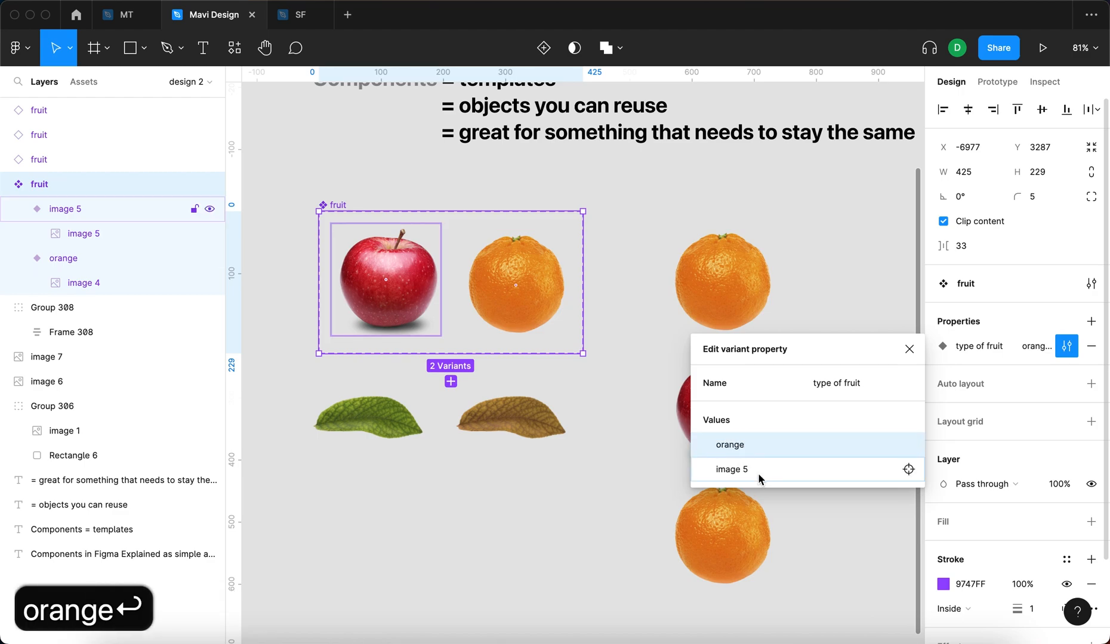
pyautogui.write('a')
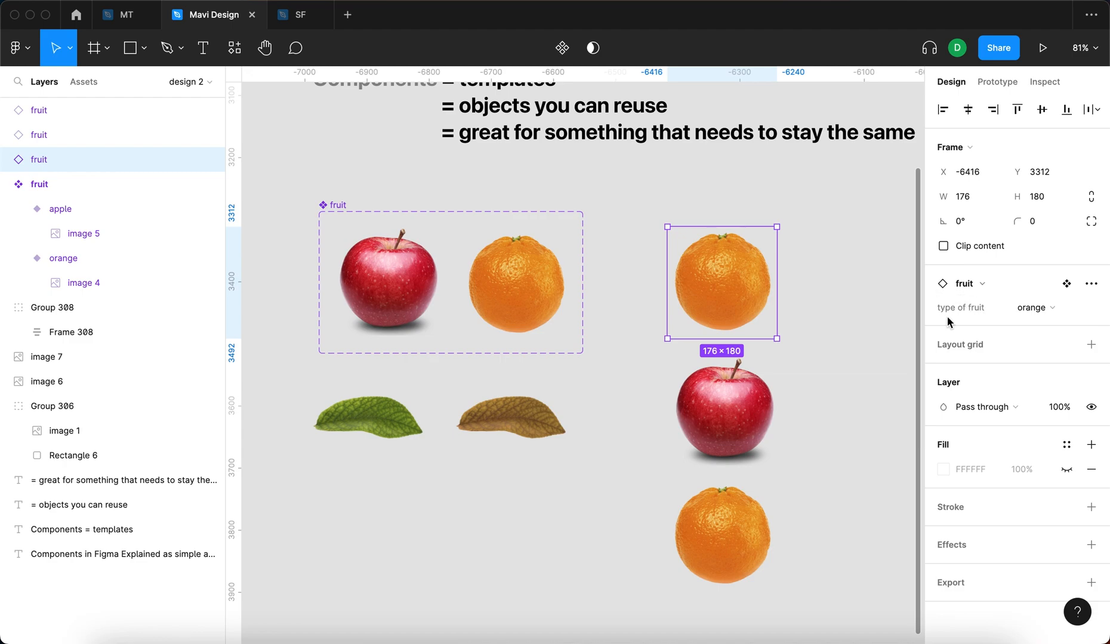
pyautogui.moveTo(974, 319)
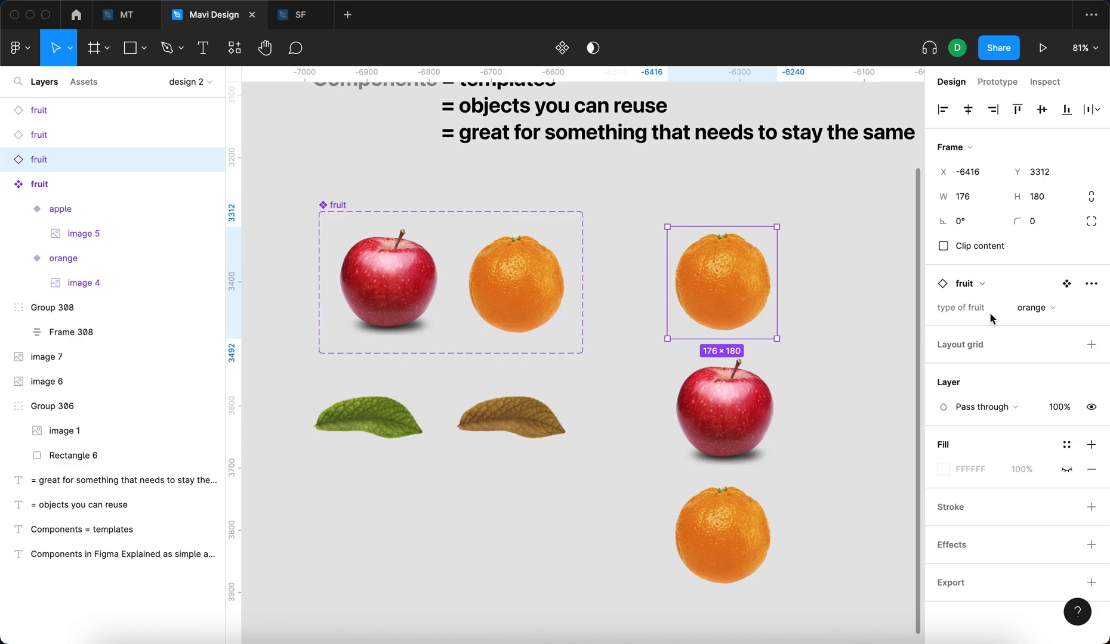
# Toggle an instance's type of fruit between apple and orange, leaving it set to orange
pyautogui.click(1036, 308)
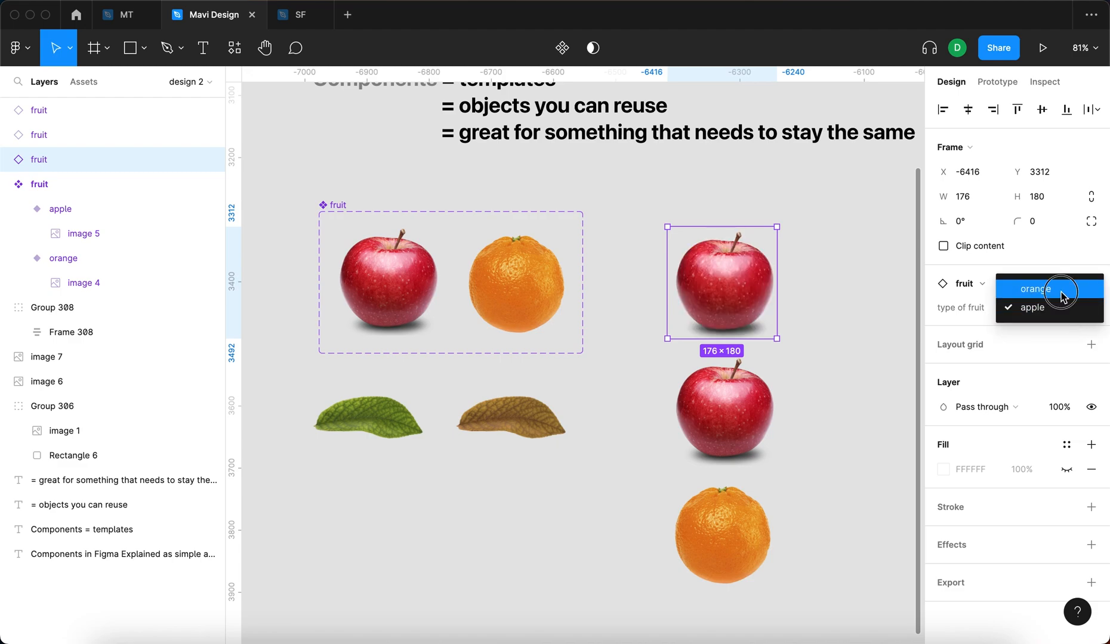
pyautogui.click(1035, 288)
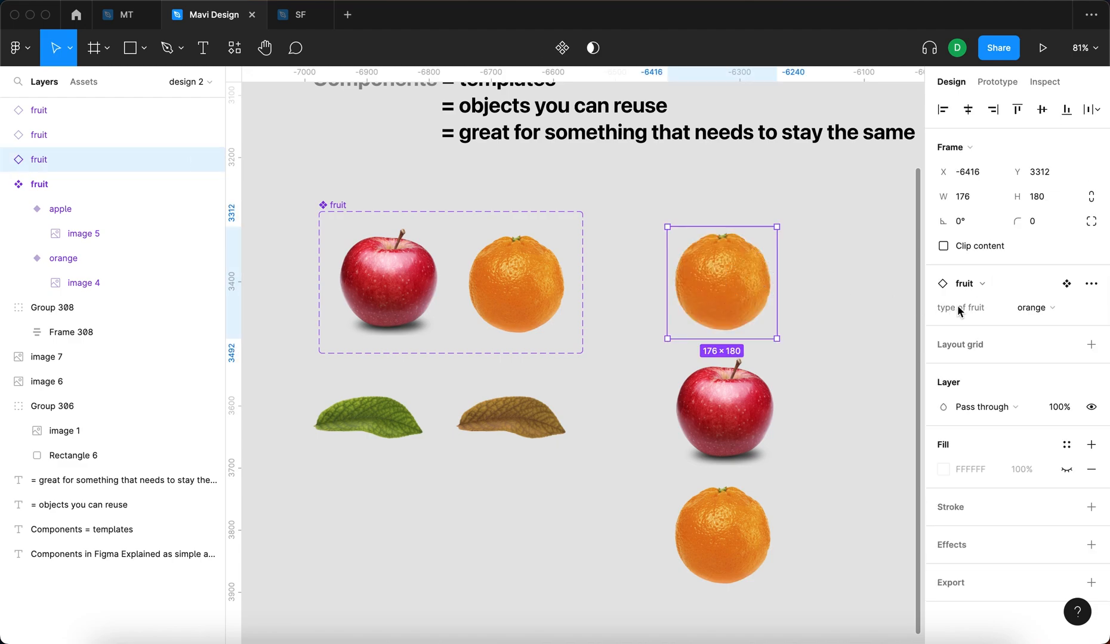
pyautogui.click(1055, 308)
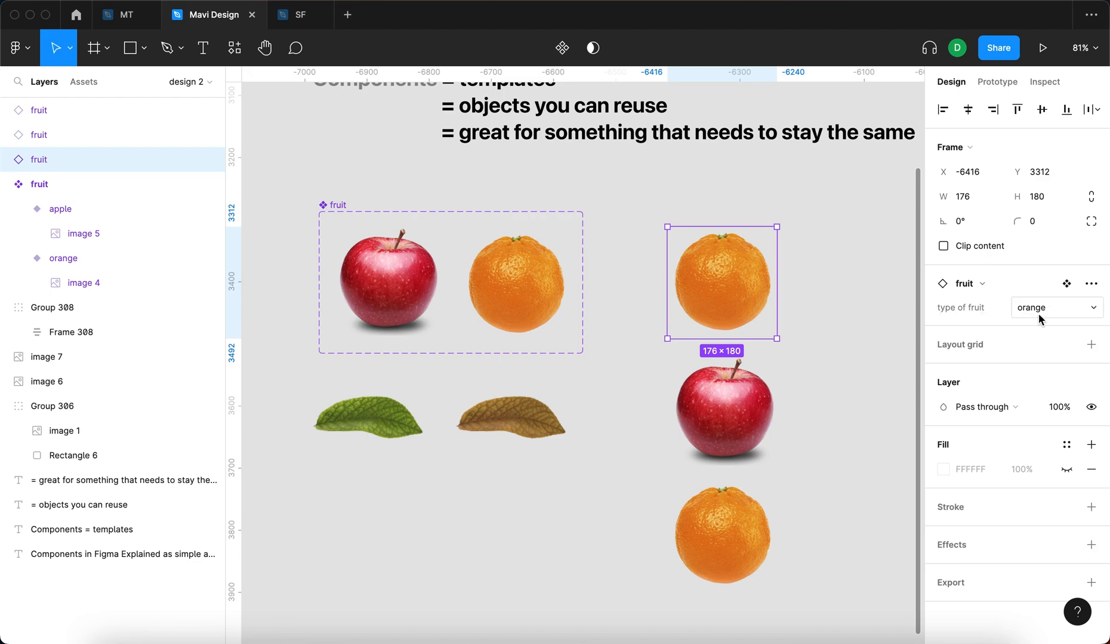
pyautogui.click(1057, 308)
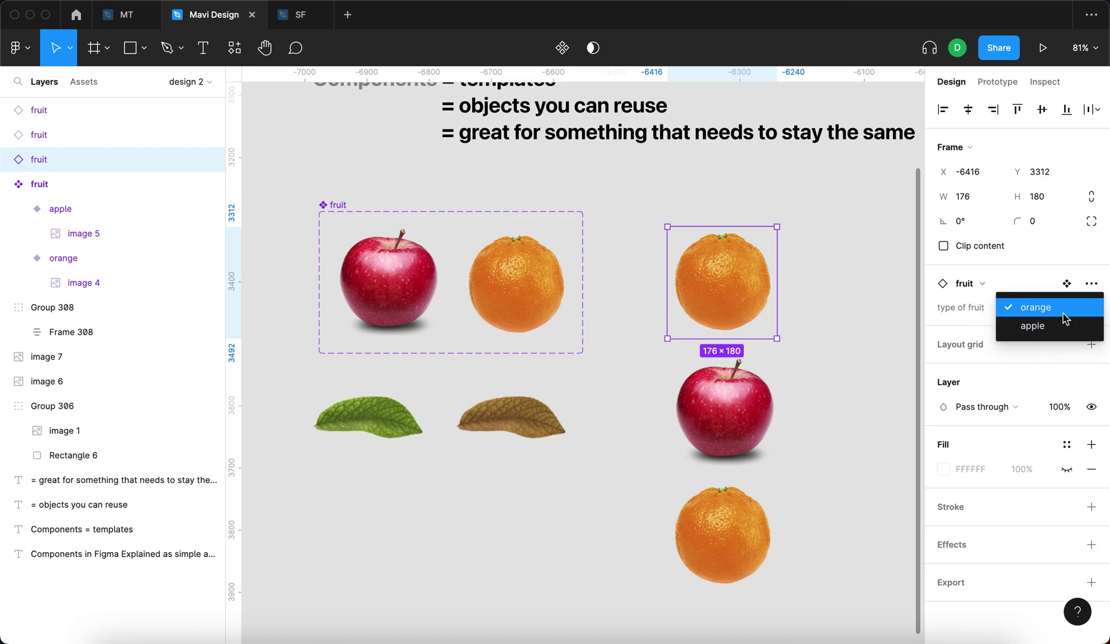
pyautogui.click(1035, 308)
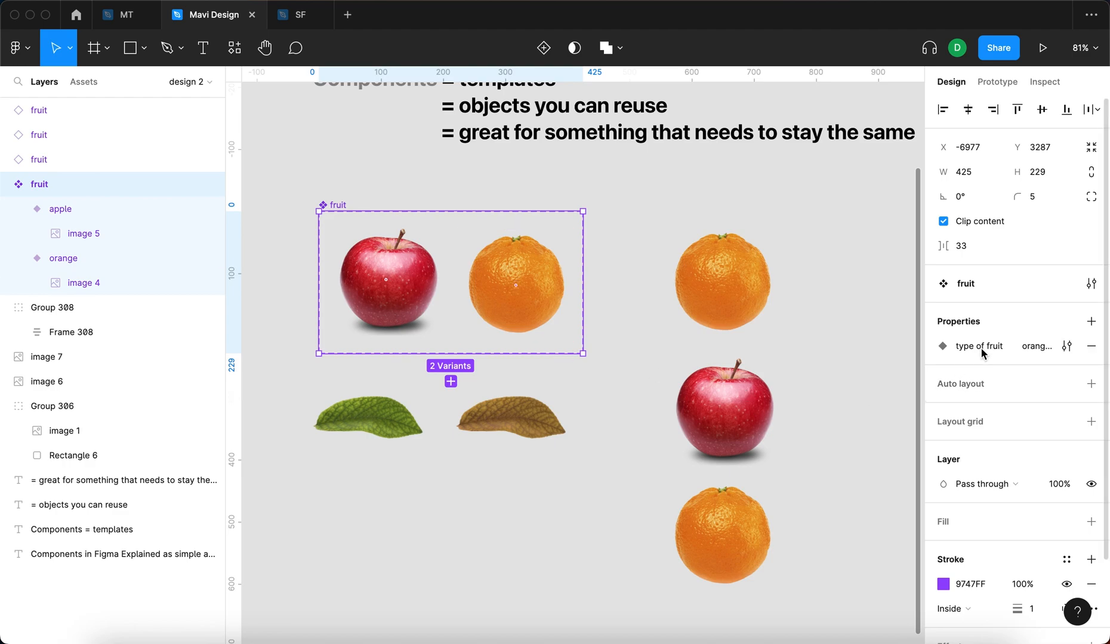
pyautogui.moveTo(1014, 359)
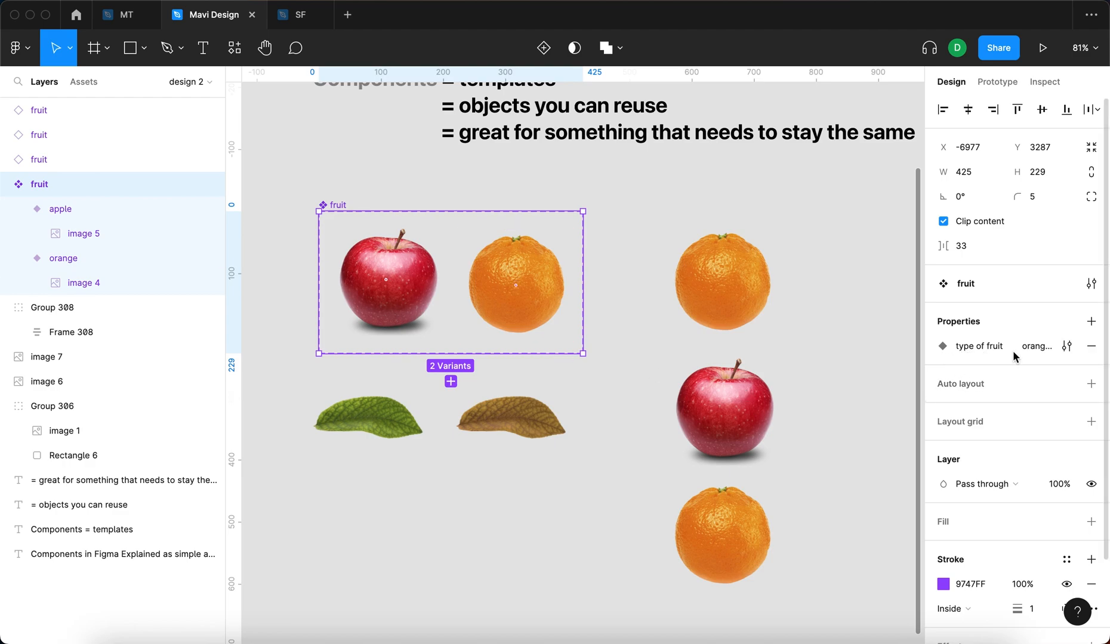
pyautogui.click(1066, 346)
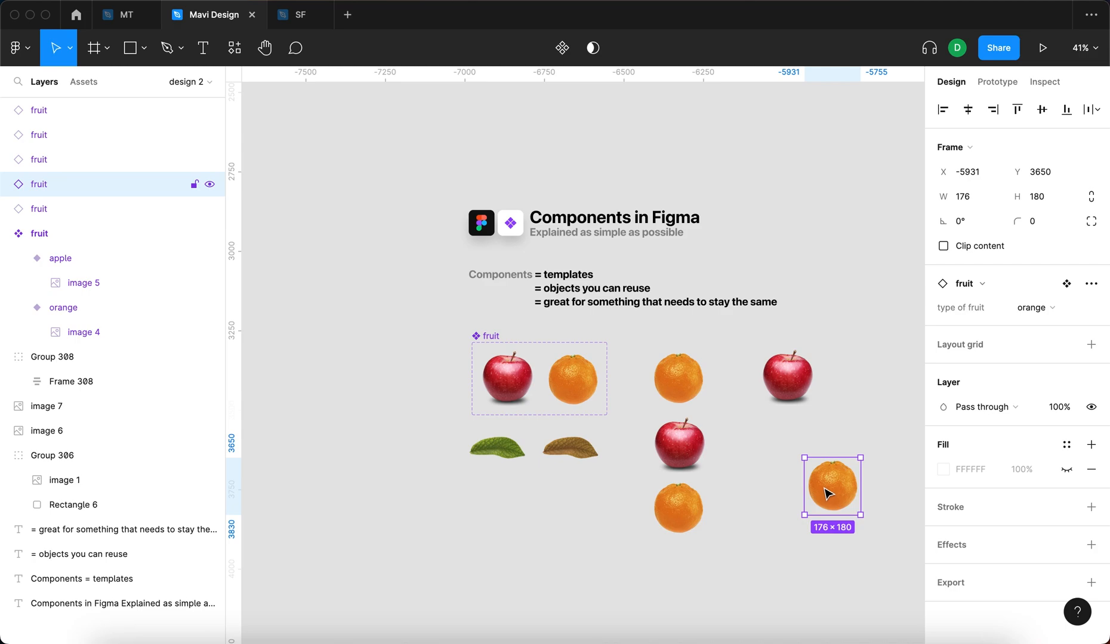
pyautogui.click(509, 378)
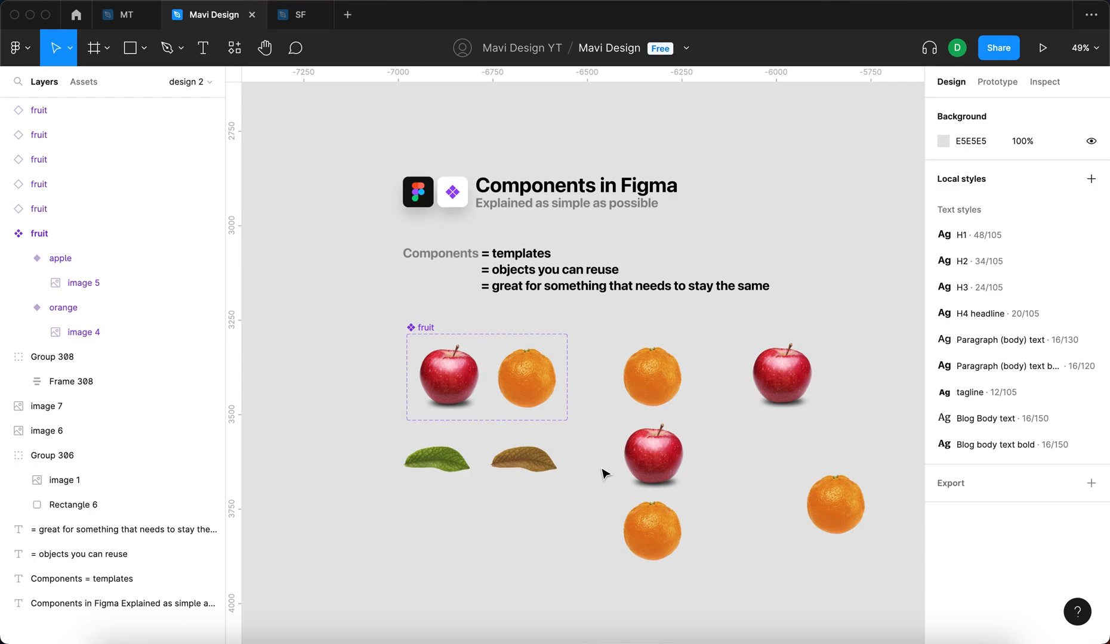
pyautogui.moveTo(506, 499)
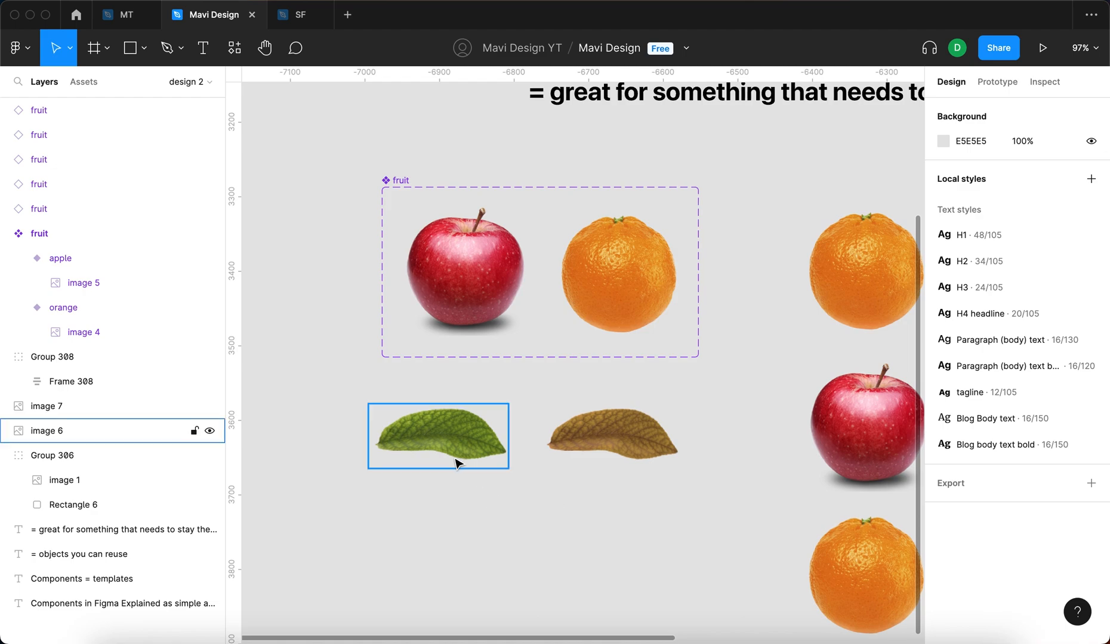
# Combine both leaf images as variants with property 'freshness' valued fresh and old
pyautogui.click(345, 448)
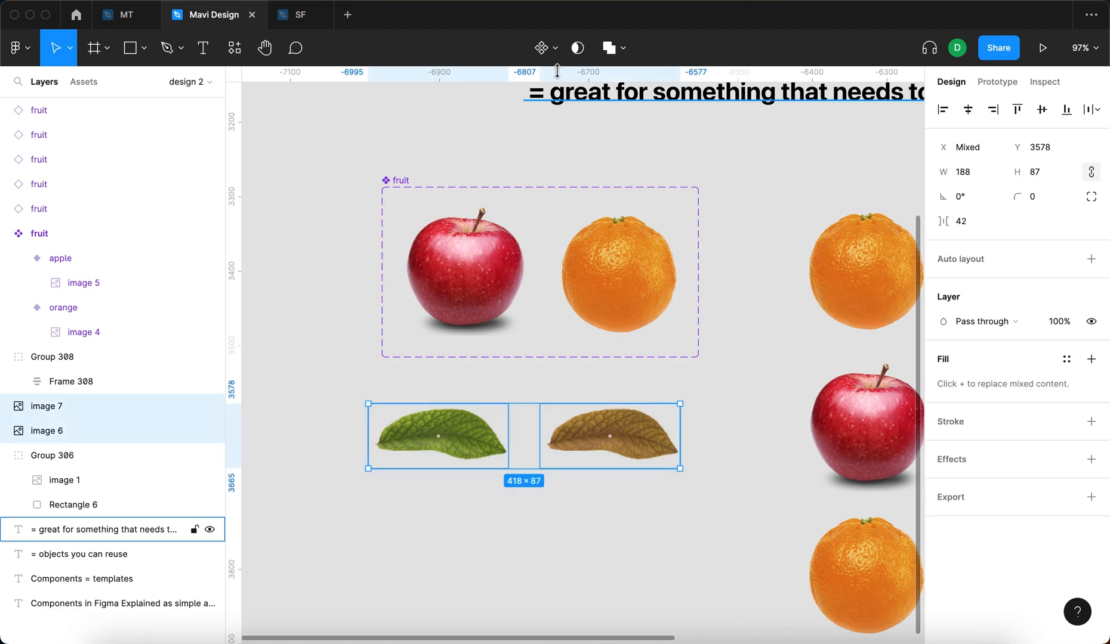
pyautogui.click(556, 48)
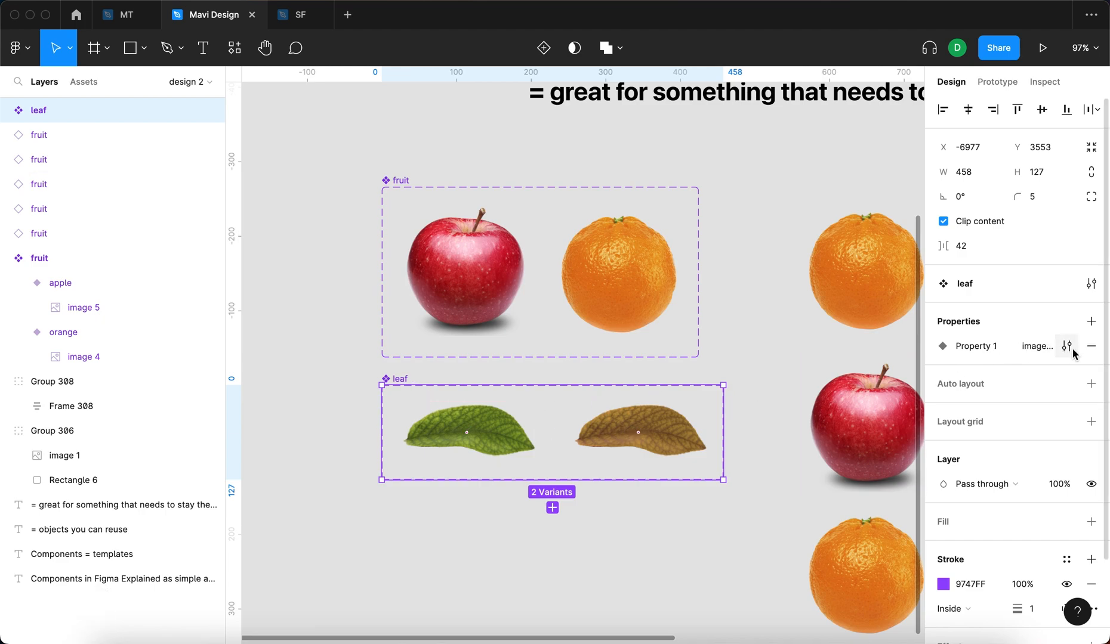
pyautogui.click(1066, 346)
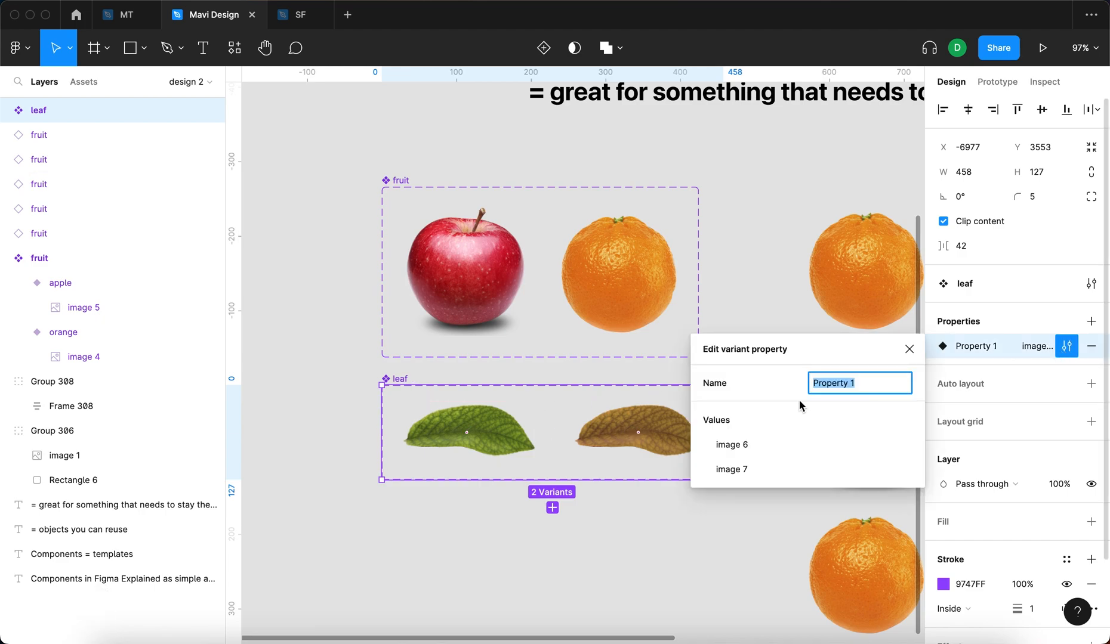
pyautogui.write('freshness')
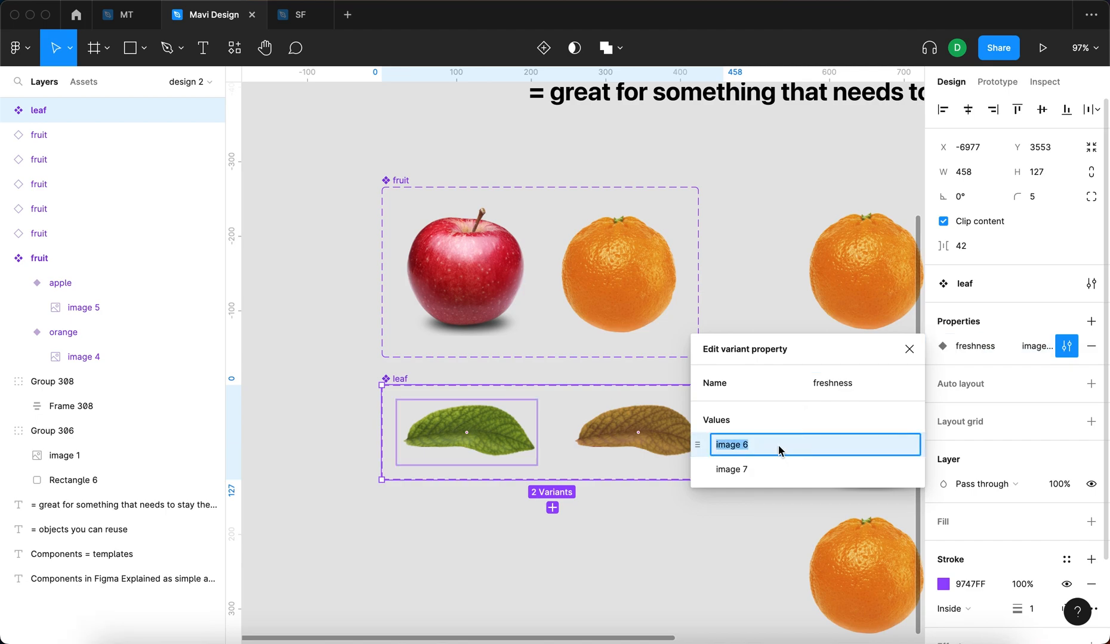
pyautogui.write('fresh')
pyautogui.click(815, 469)
pyautogui.write('old')
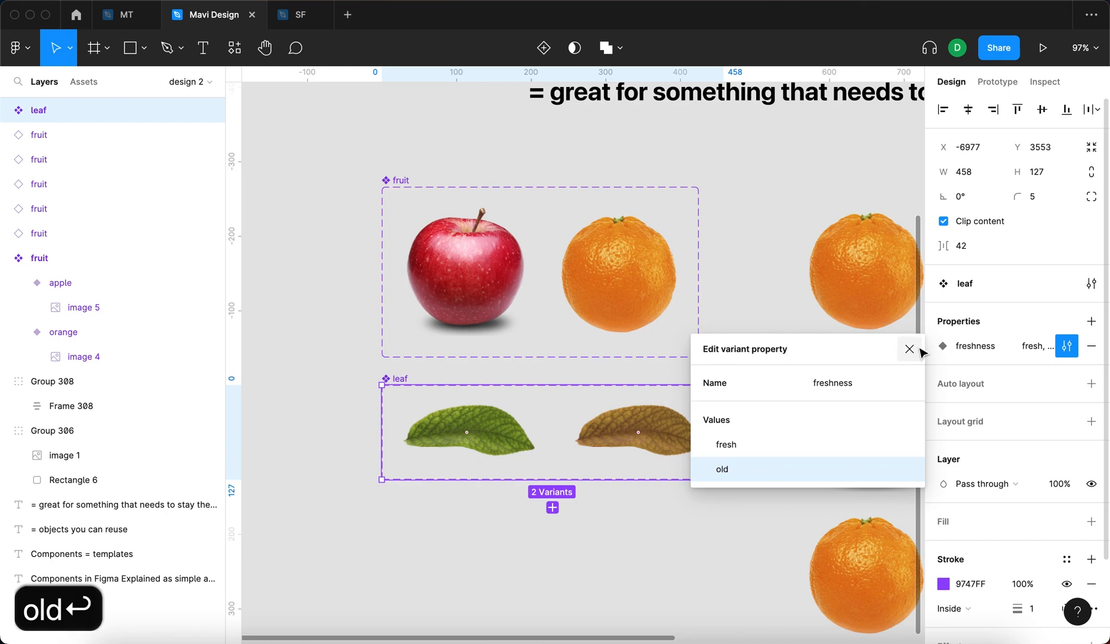
pyautogui.click(909, 350)
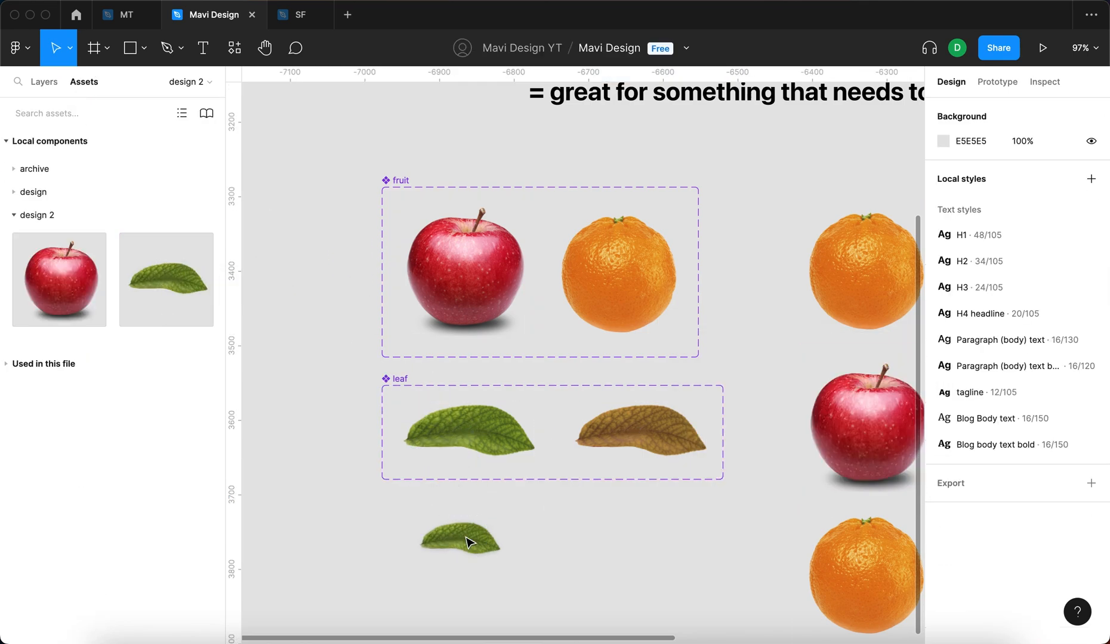
# Place a leaf instance below the leaf set, set its freshness to old and nudge it lower right
pyautogui.click(465, 543)
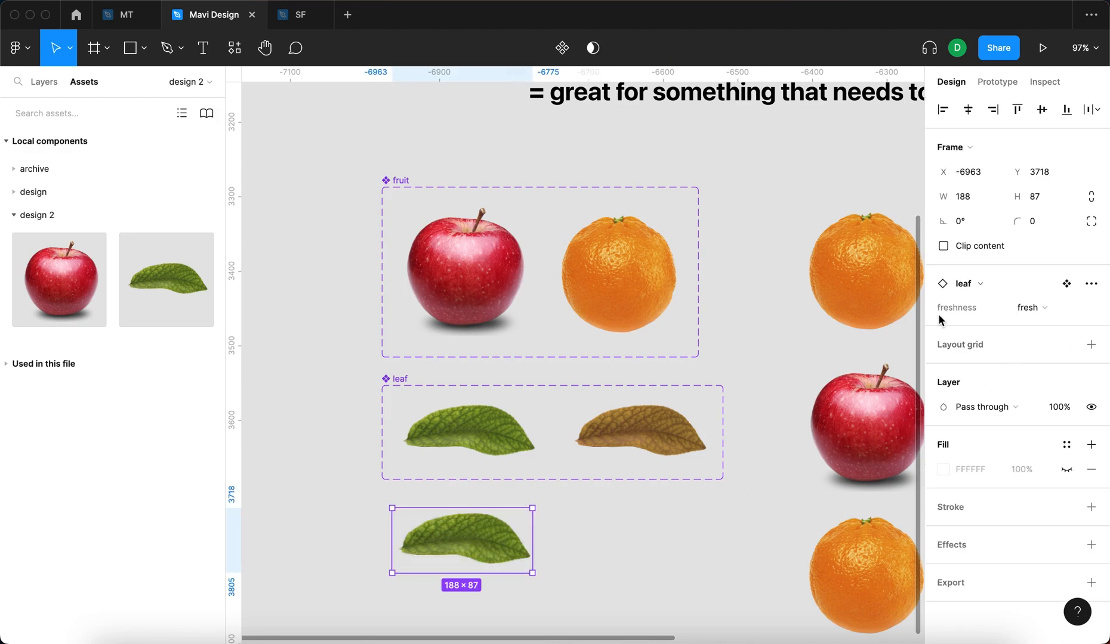
pyautogui.click(1028, 308)
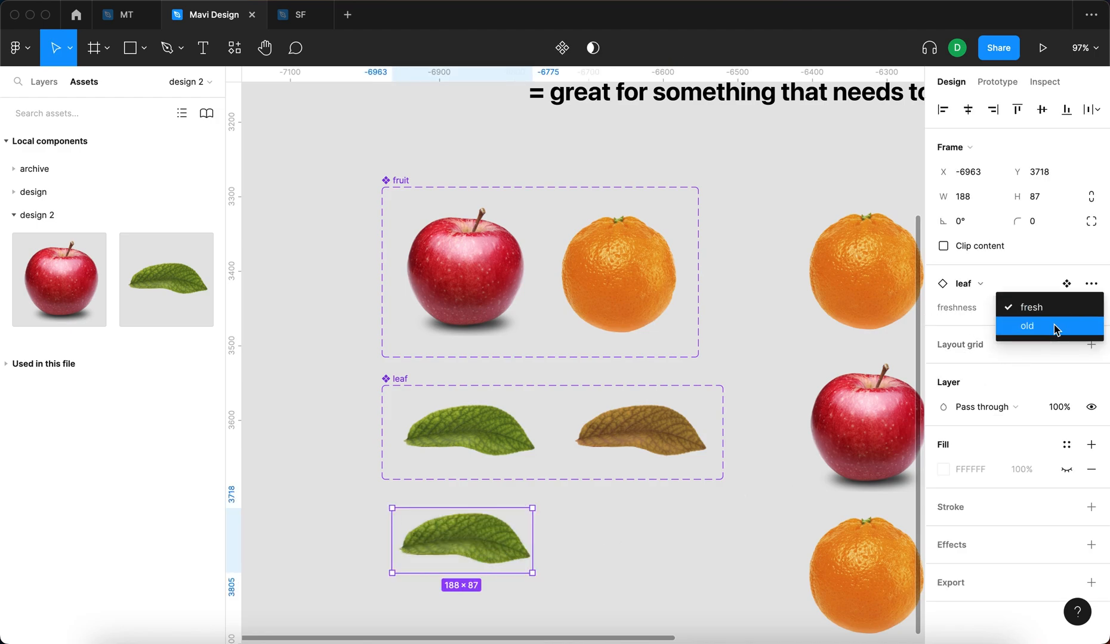
pyautogui.click(1026, 327)
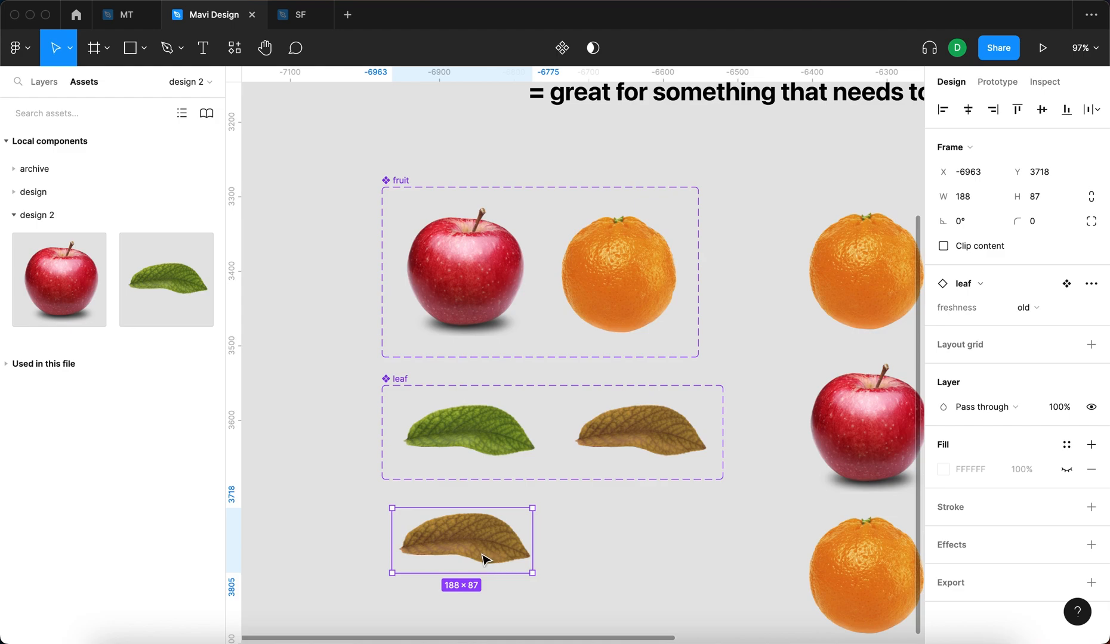
pyautogui.moveTo(461, 539); pyautogui.dragTo(507, 555)
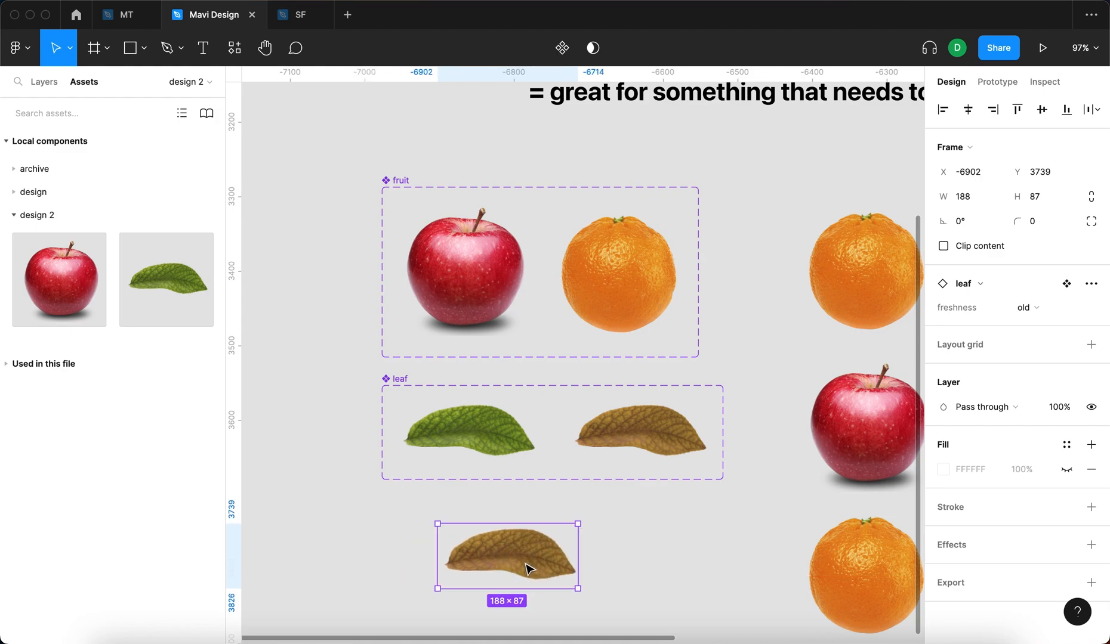
# Place a scaled-down old leaf instance tilted atop the apple and positioned atop the orange variant
pyautogui.press('Cmd+x')
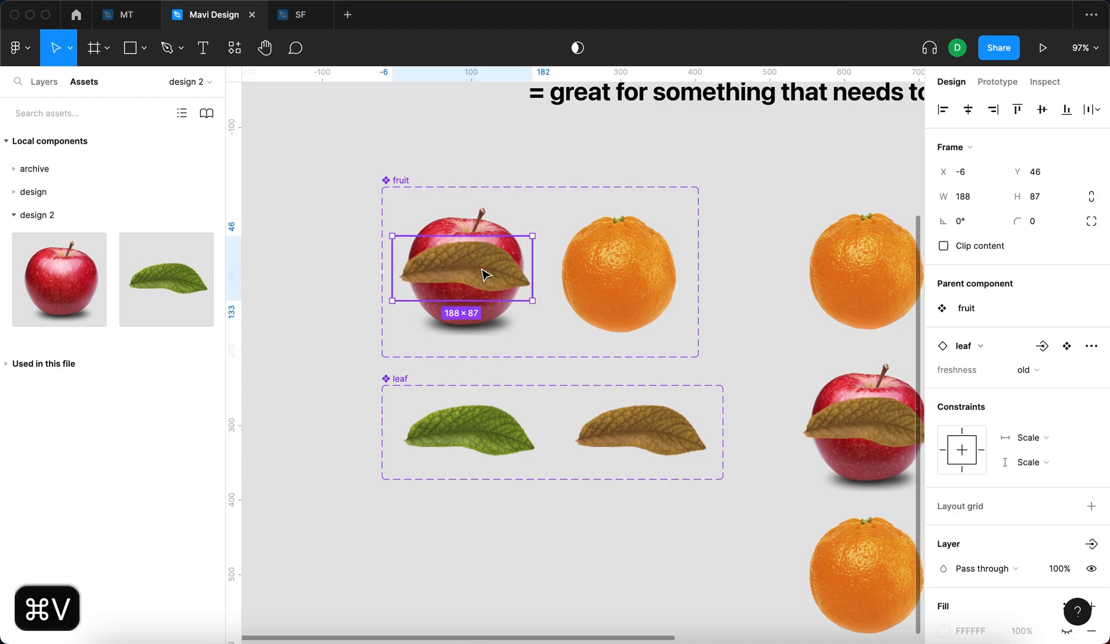
pyautogui.scroll(-3)
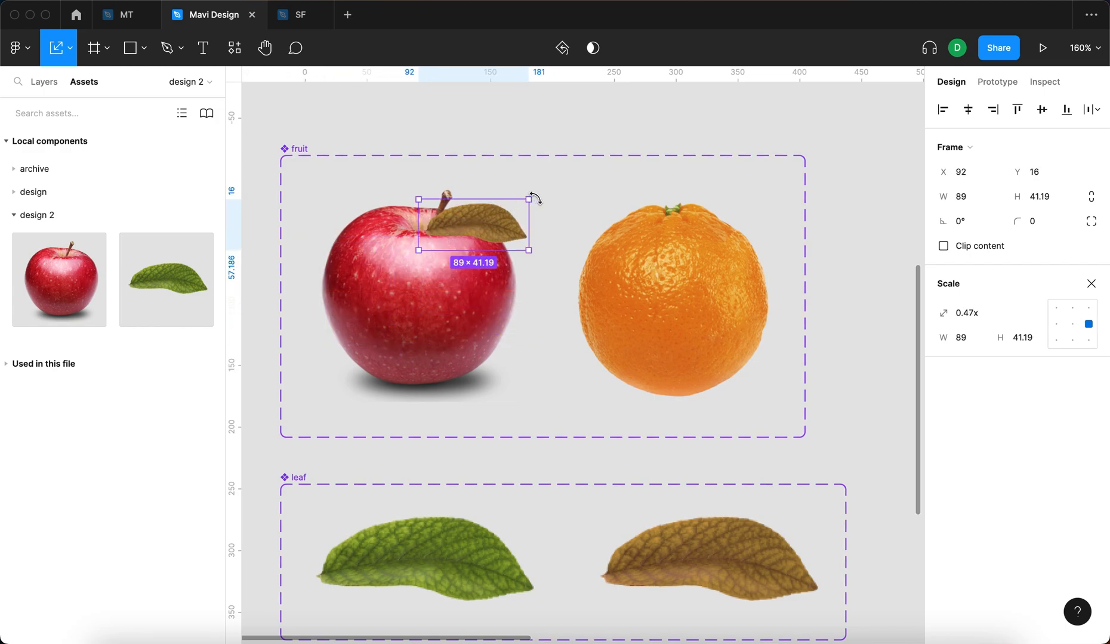
pyautogui.moveTo(534, 196); pyautogui.dragTo(529, 147)
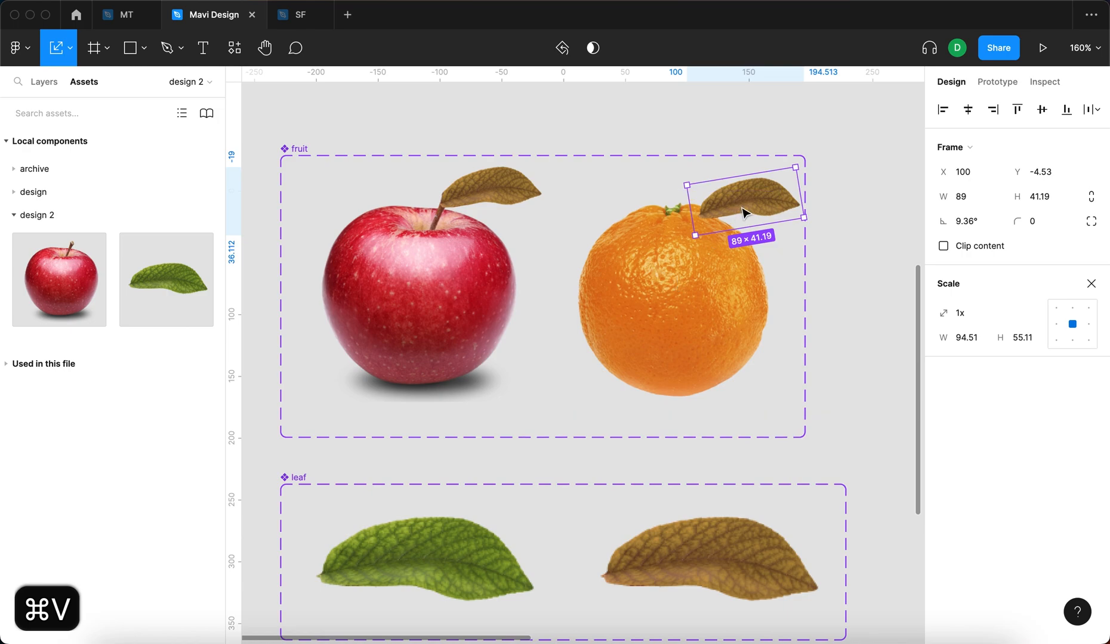
pyautogui.moveTo(743, 212); pyautogui.dragTo(712, 191)
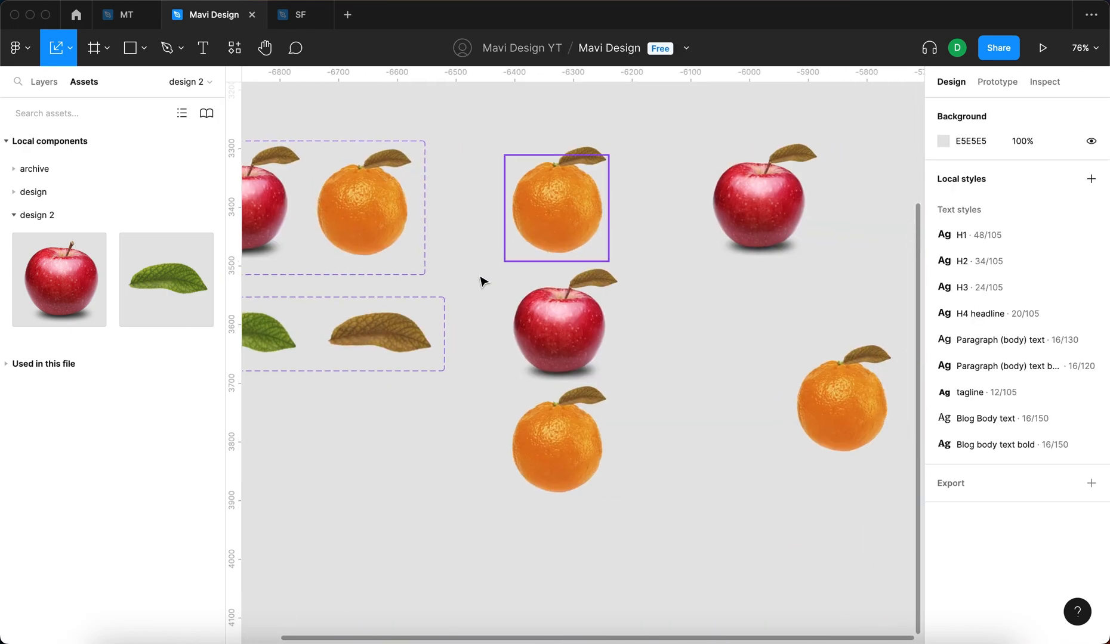
# Set the nested leaves in both fruit variants to freshness 'fresh' (green)
pyautogui.click(482, 233)
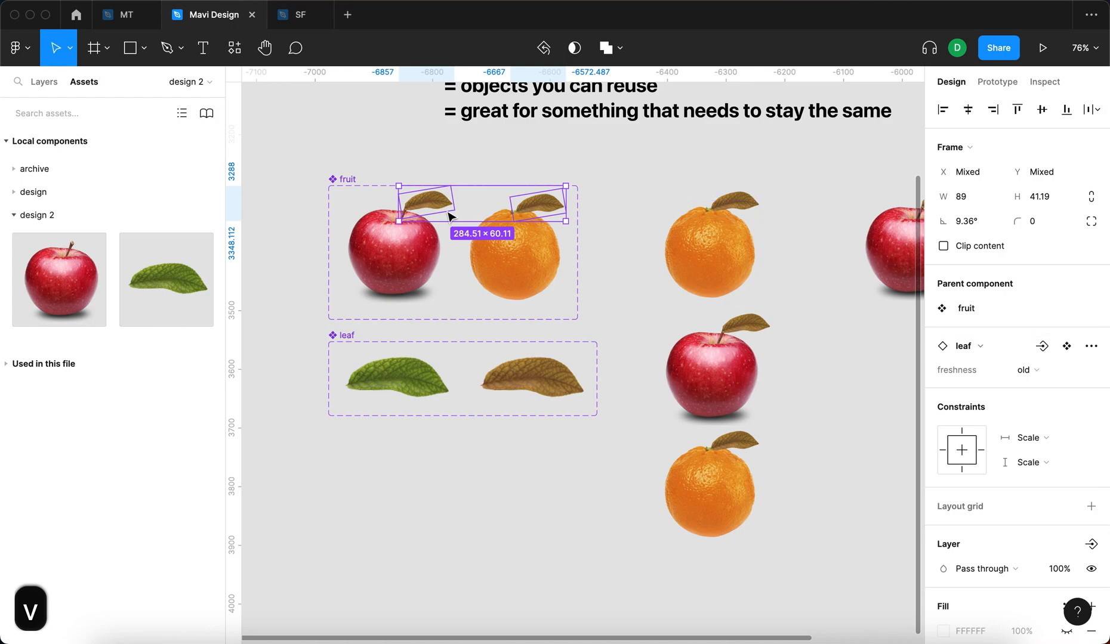
pyautogui.click(1026, 370)
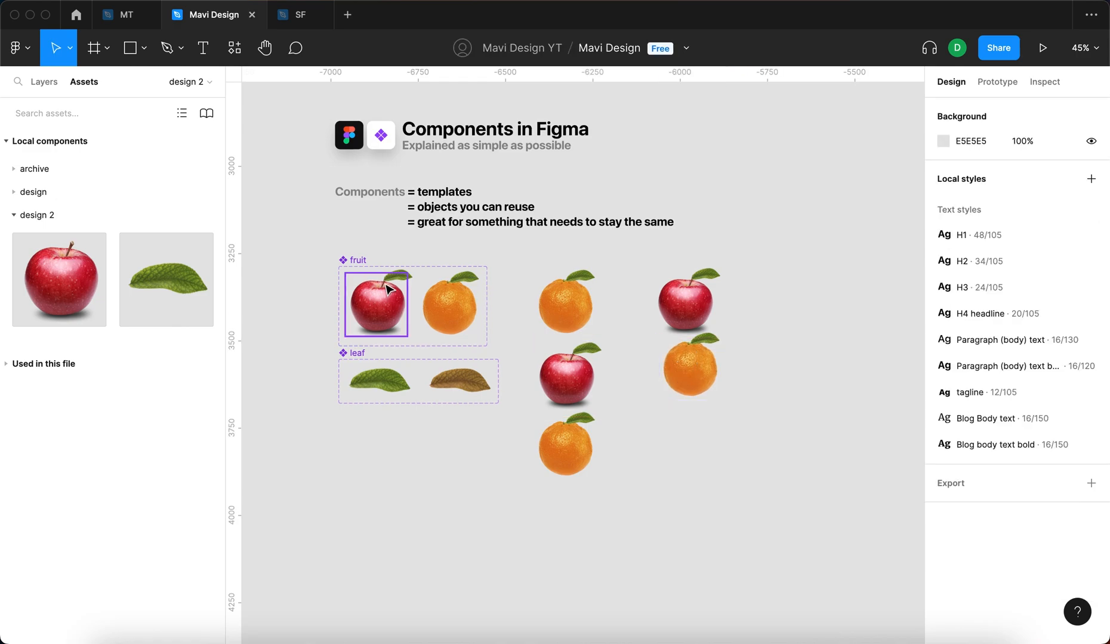
pyautogui.click(548, 303)
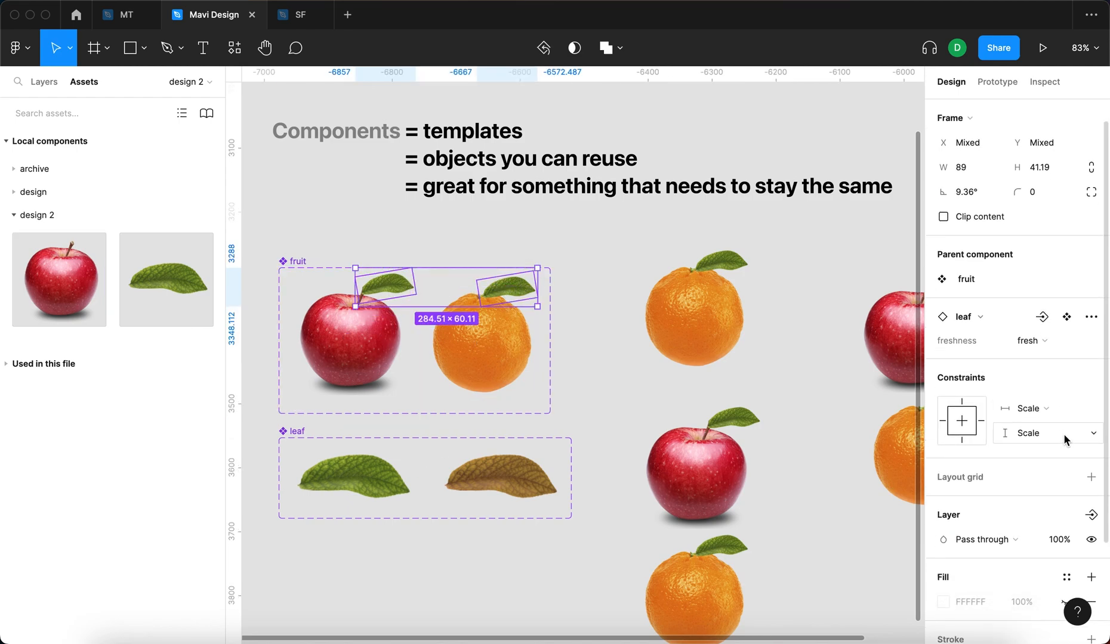
pyautogui.moveTo(1092, 516)
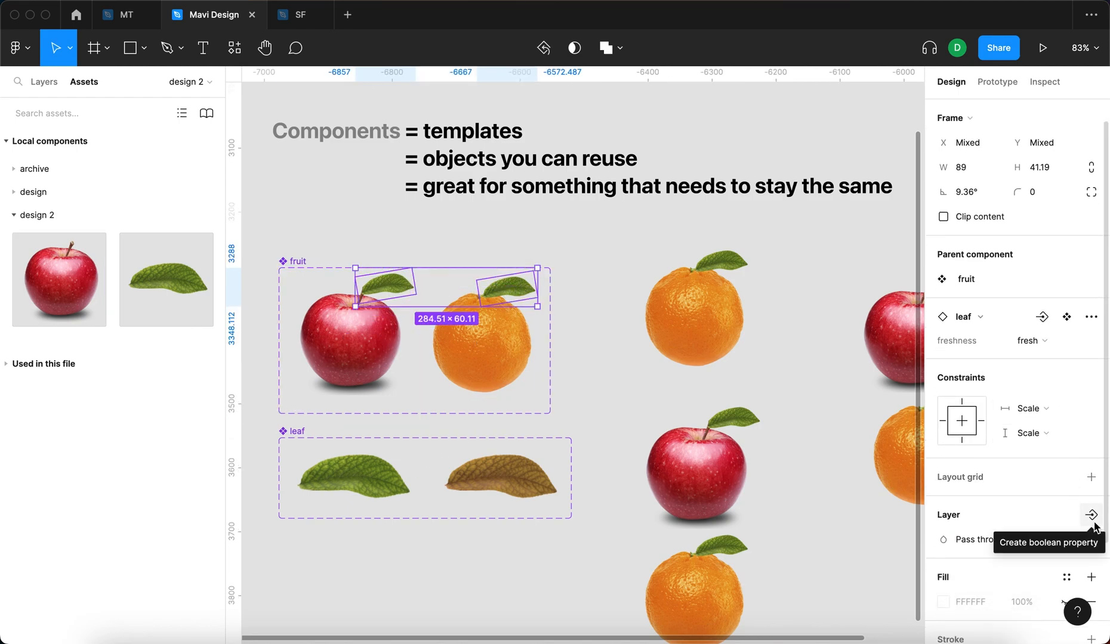
# Create a boolean property 'Show leaf' from the nested leaf's visibility
pyautogui.click(1091, 516)
pyautogui.write('Show le')
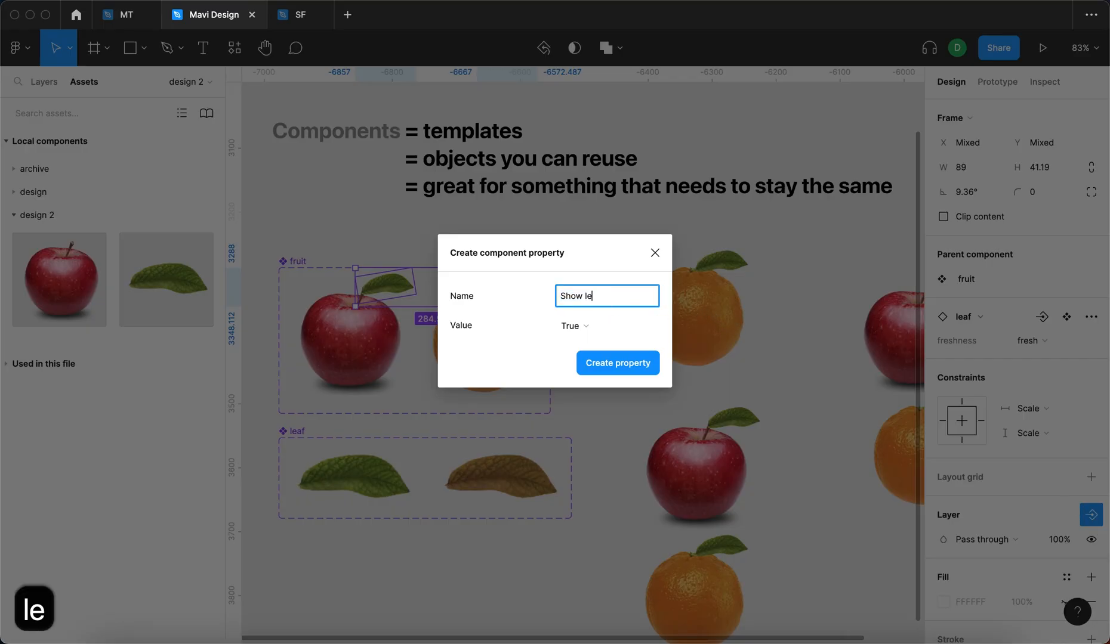
pyautogui.click(618, 363)
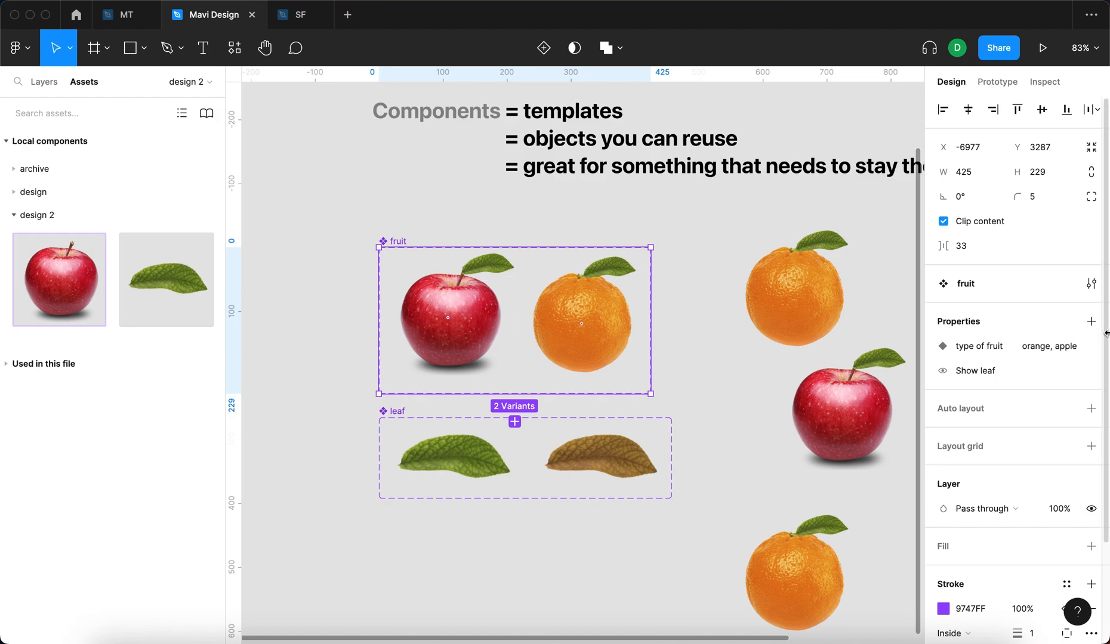
# Expose the nested leaf's properties on the fruit component, then select an orange instance
pyautogui.click(1091, 321)
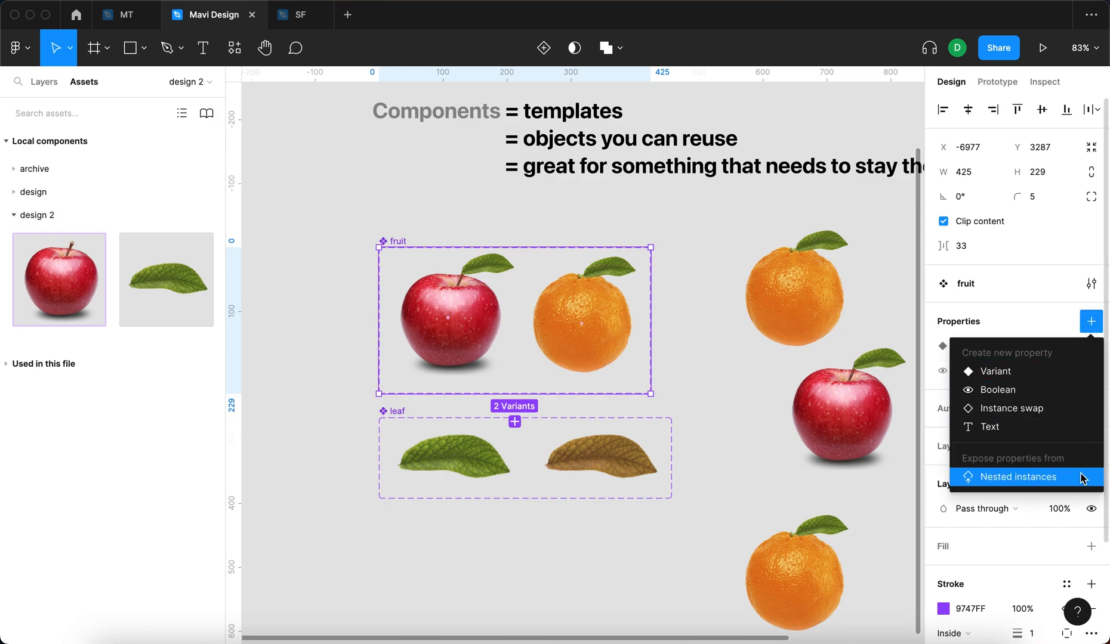
pyautogui.moveTo(1083, 484)
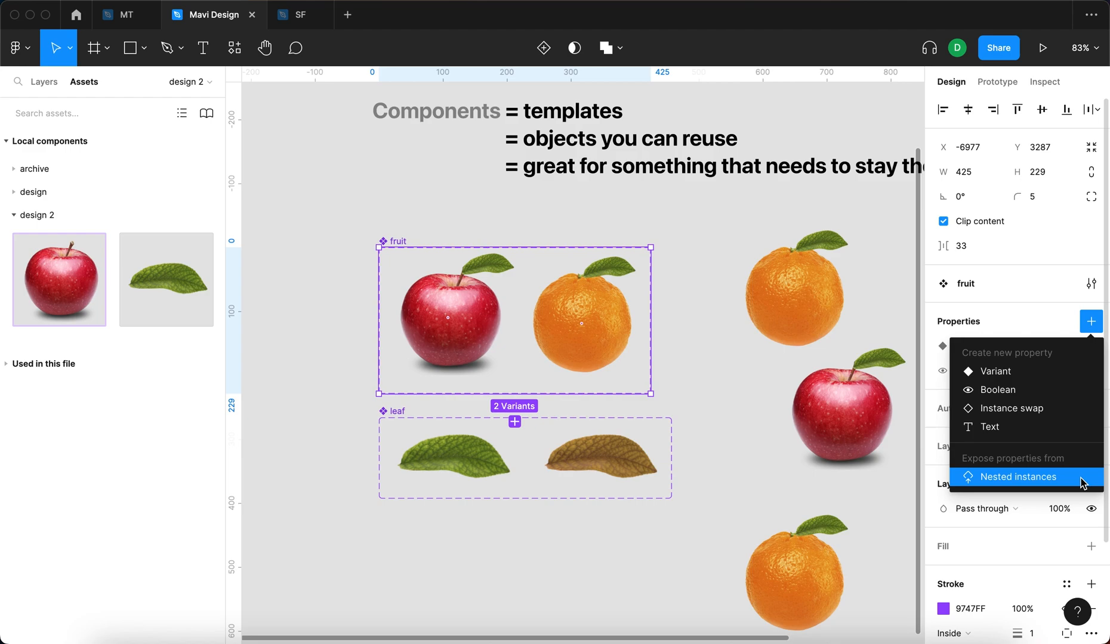
pyautogui.moveTo(1044, 480)
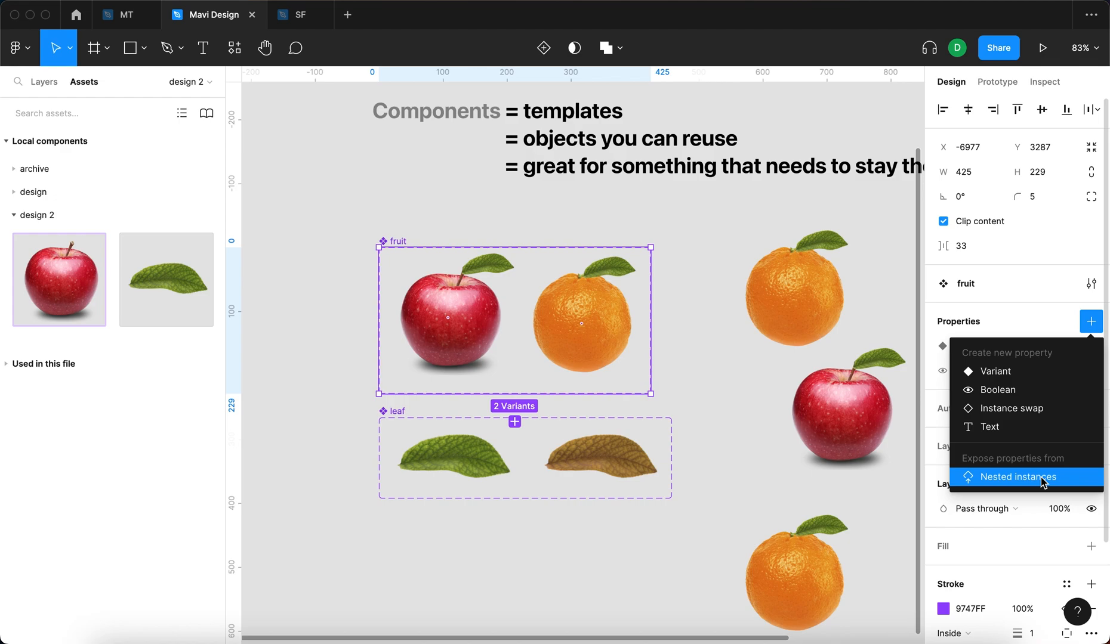
pyautogui.click(1017, 477)
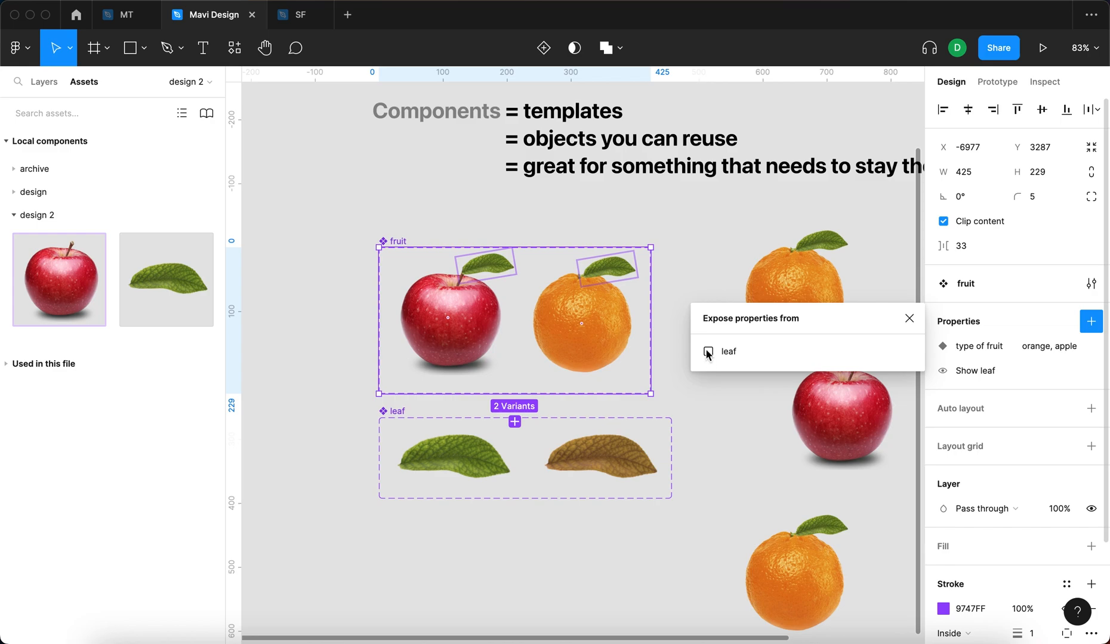
pyautogui.click(708, 352)
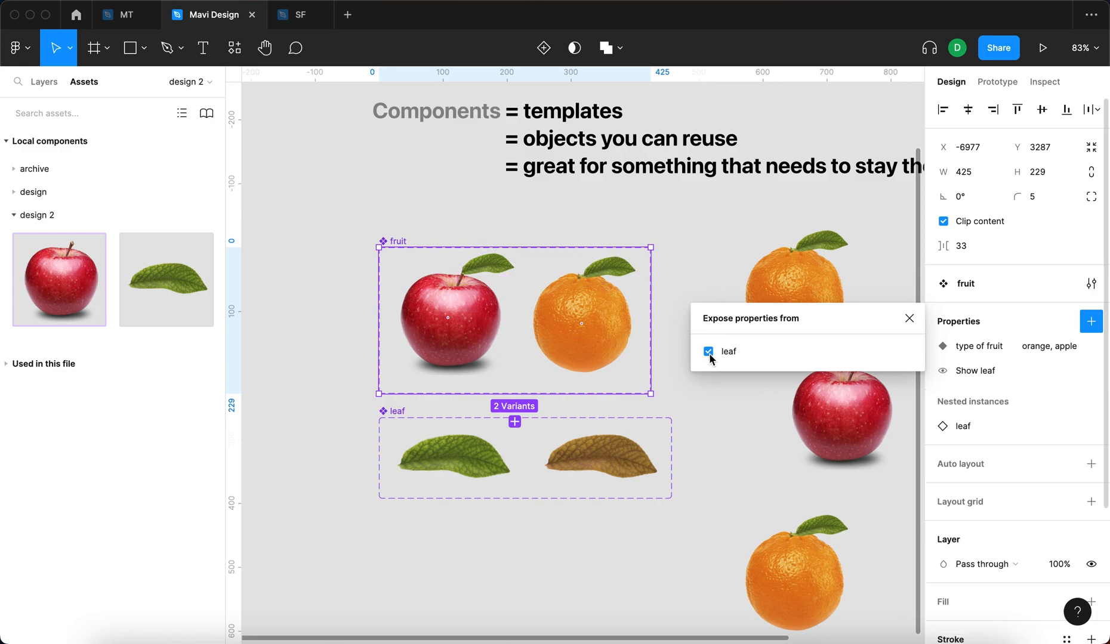
pyautogui.click(795, 304)
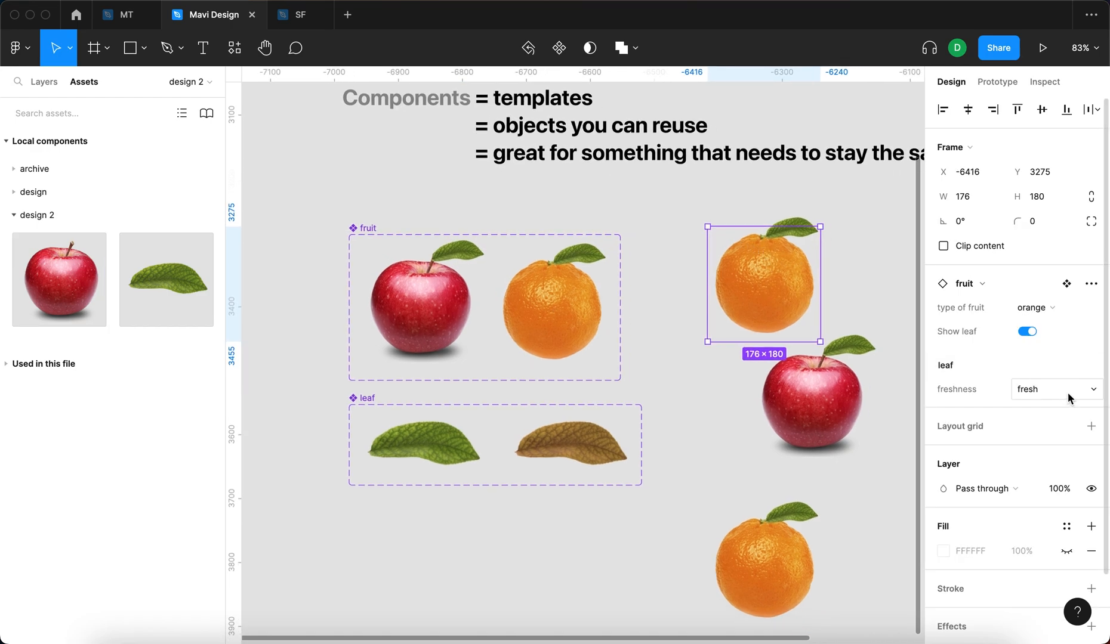
# Set the orange instance's leaf freshness to 'old' and toggle Show leaf on an apple instance
pyautogui.click(1055, 389)
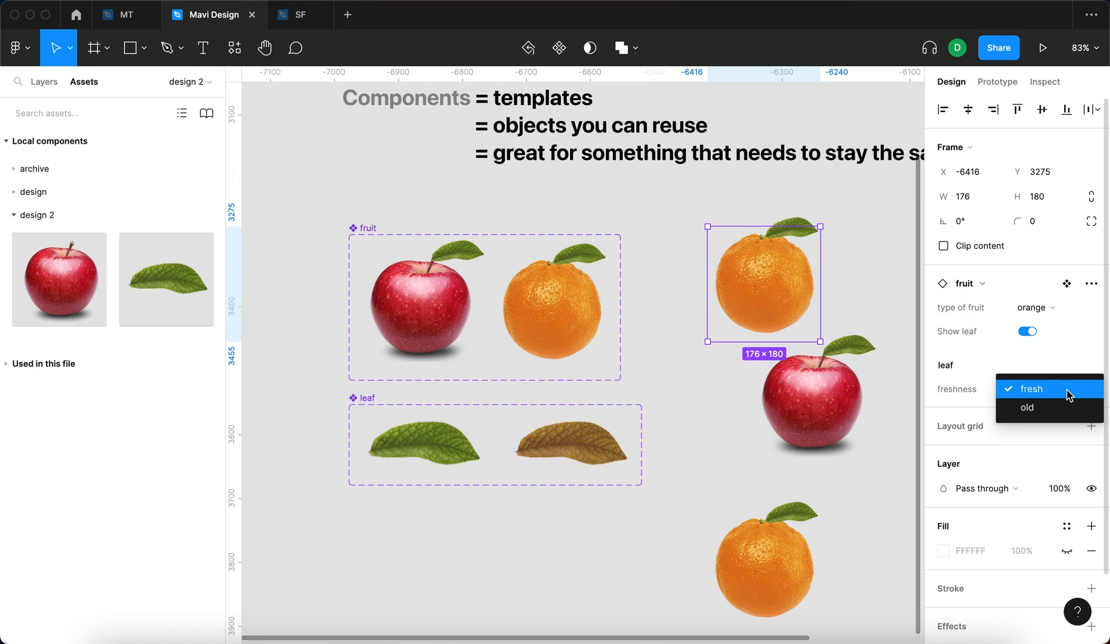
pyautogui.click(1026, 408)
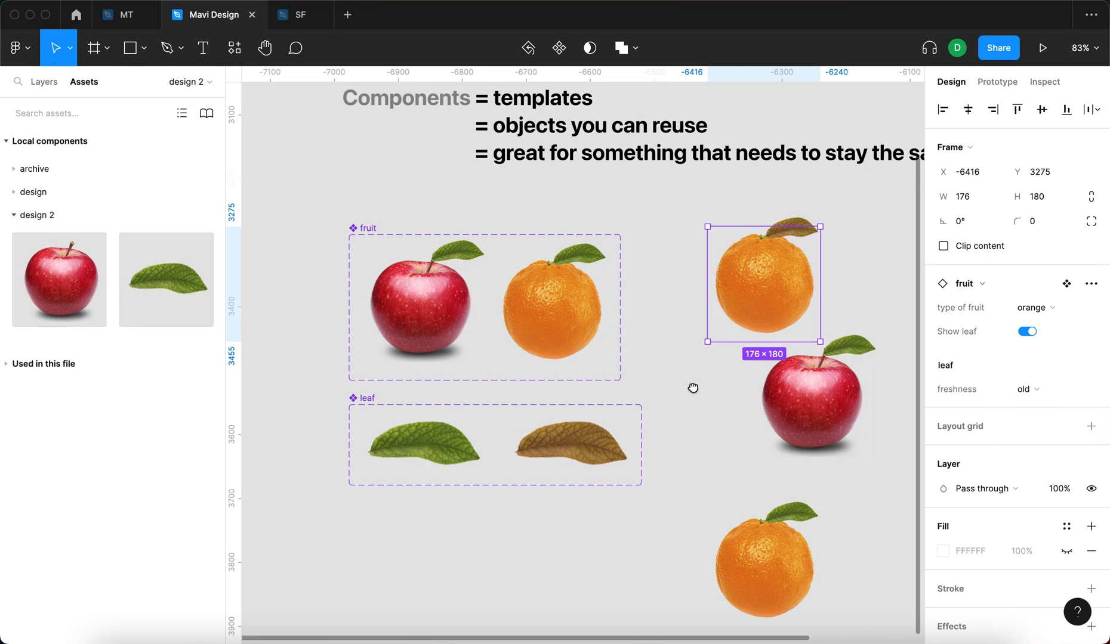
pyautogui.click(1028, 389)
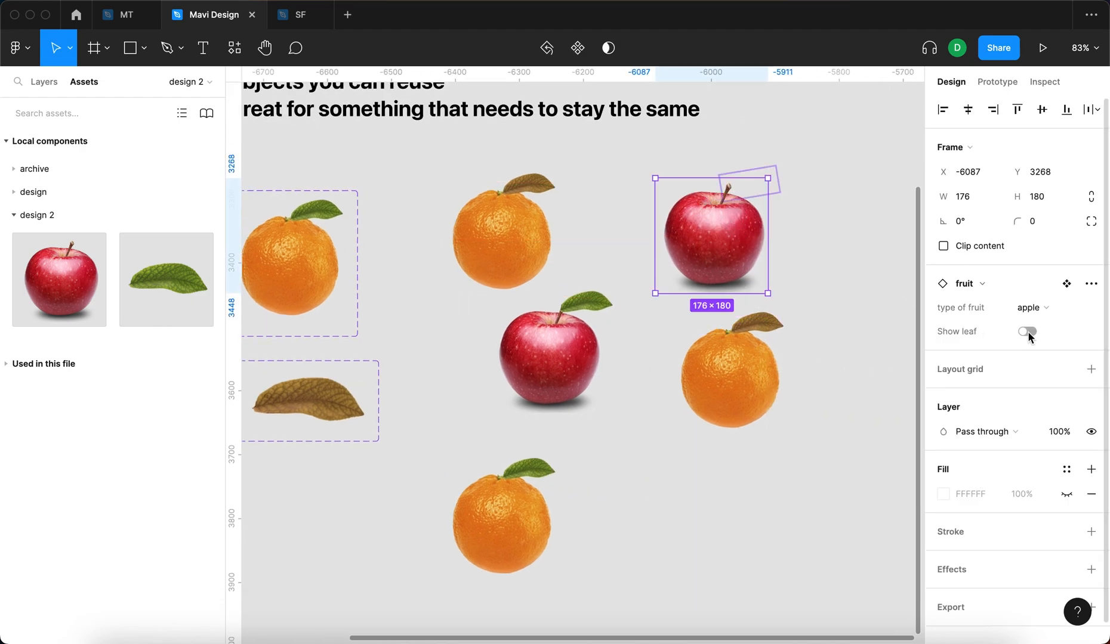
pyautogui.click(1026, 332)
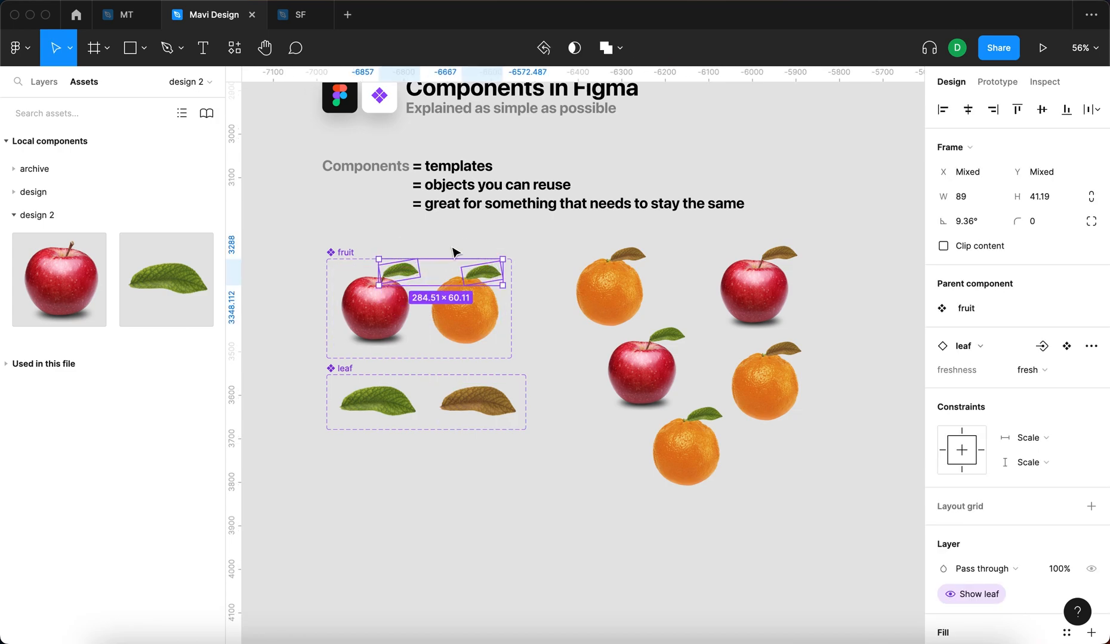
pyautogui.moveTo(535, 455)
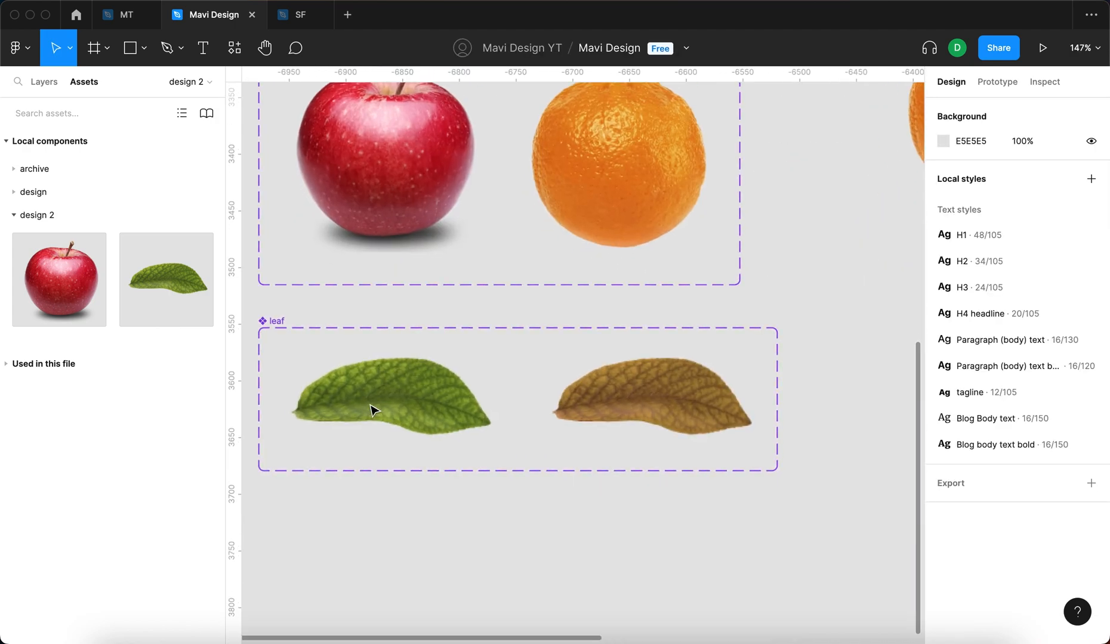
# Change the old-leaf orange instance's type of fruit from orange to apple
pyautogui.moveTo(346, 347); pyautogui.dragTo(442, 443)
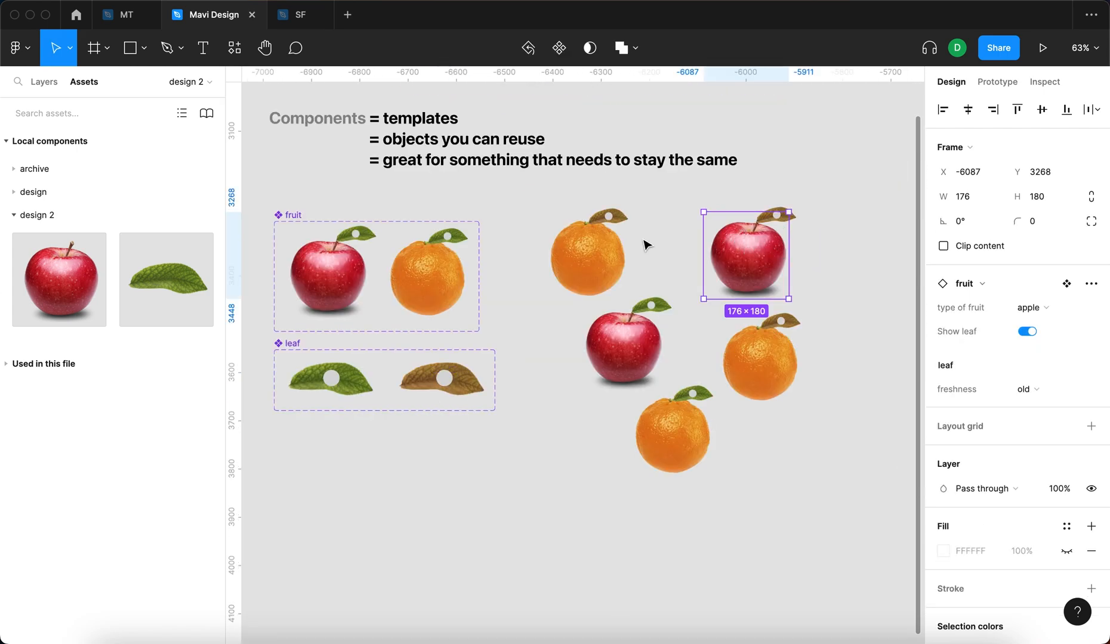
pyautogui.click(623, 355)
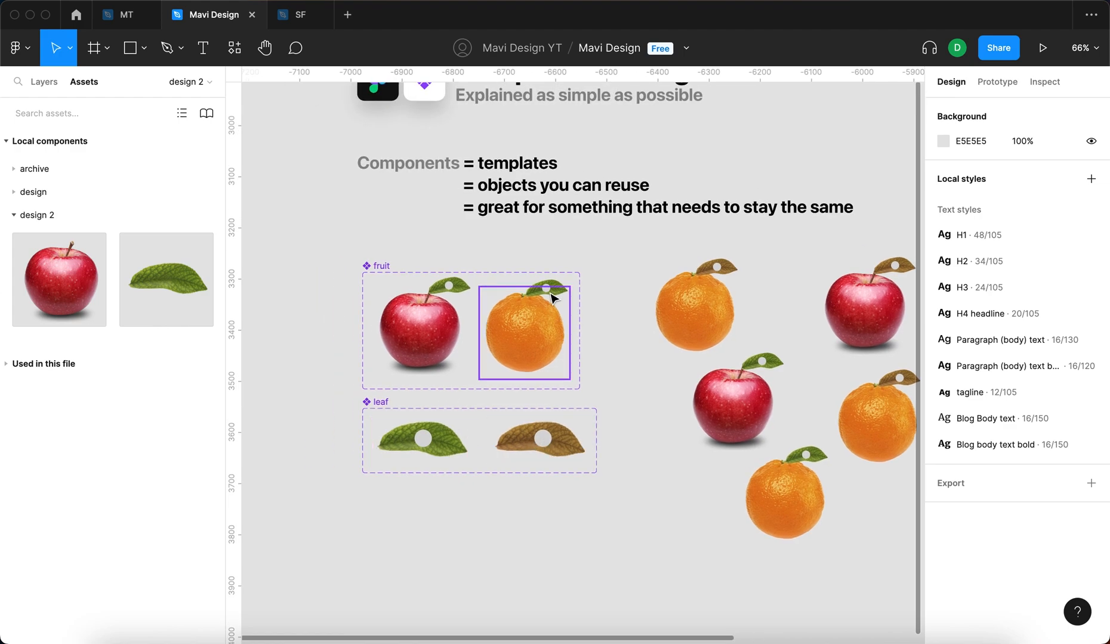
pyautogui.click(695, 317)
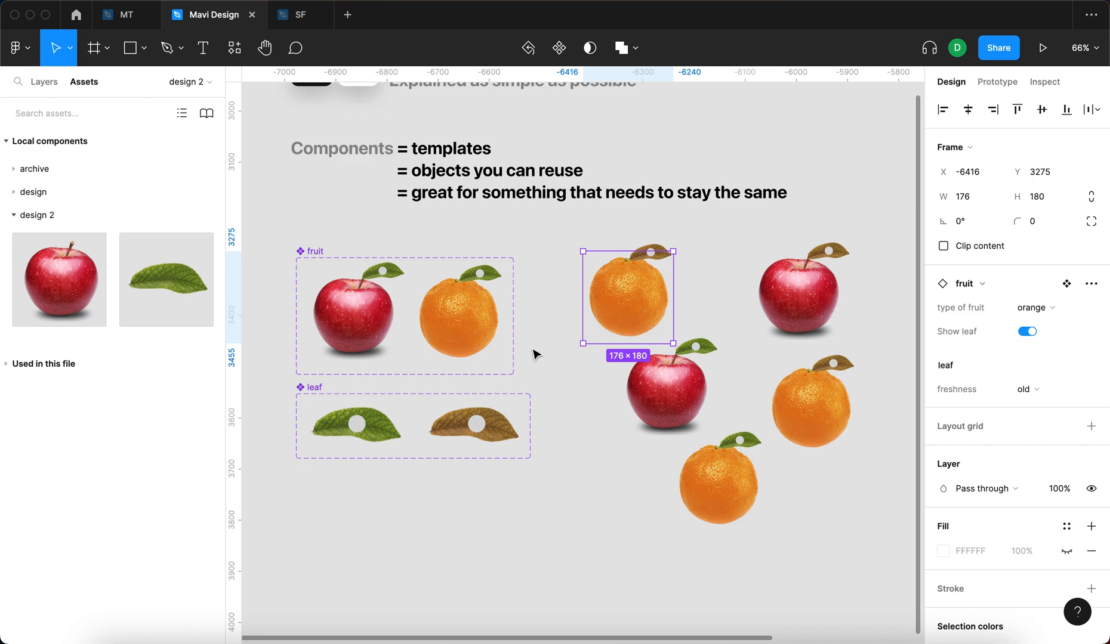
pyautogui.click(1033, 308)
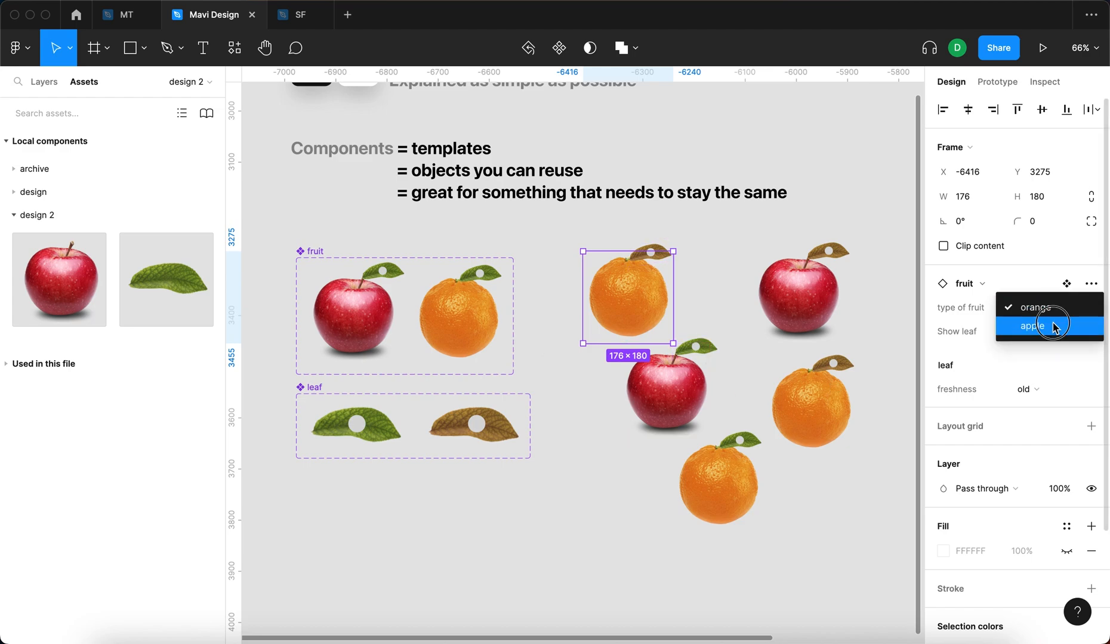
pyautogui.click(1032, 326)
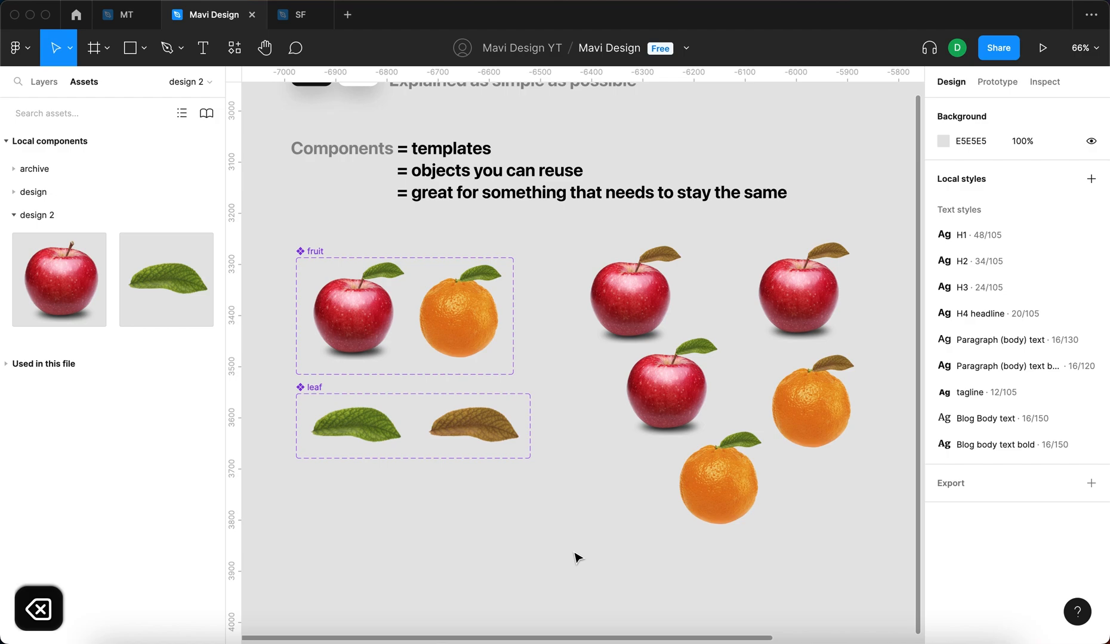
# Duplicate apple and orange instances into several clusters, about thirty fruits in all
pyautogui.scroll(-3)
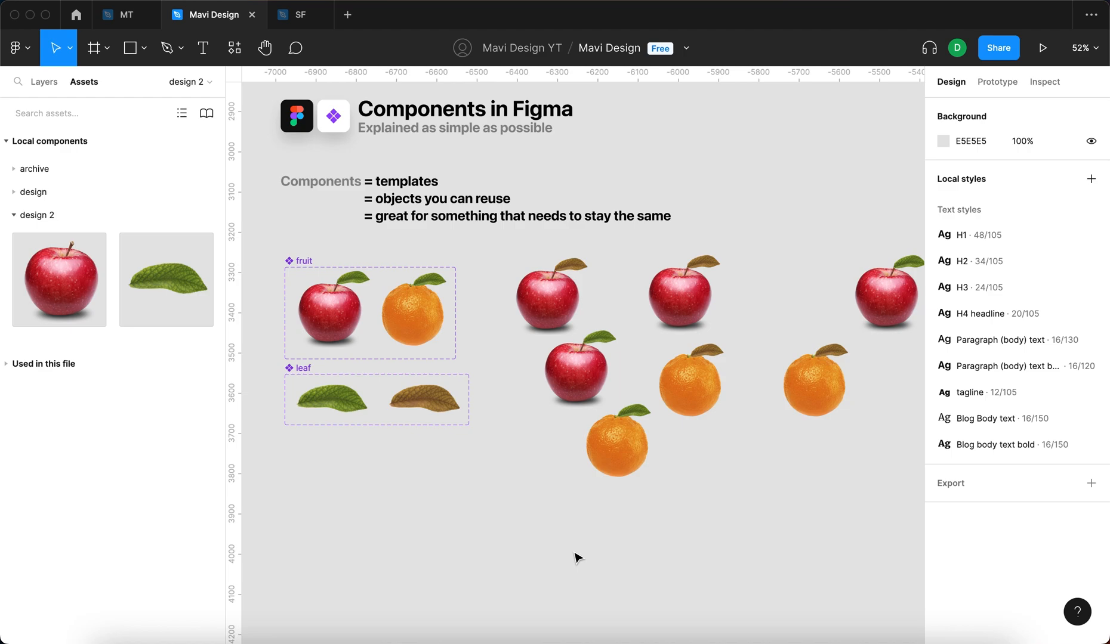
pyautogui.moveTo(394, 367)
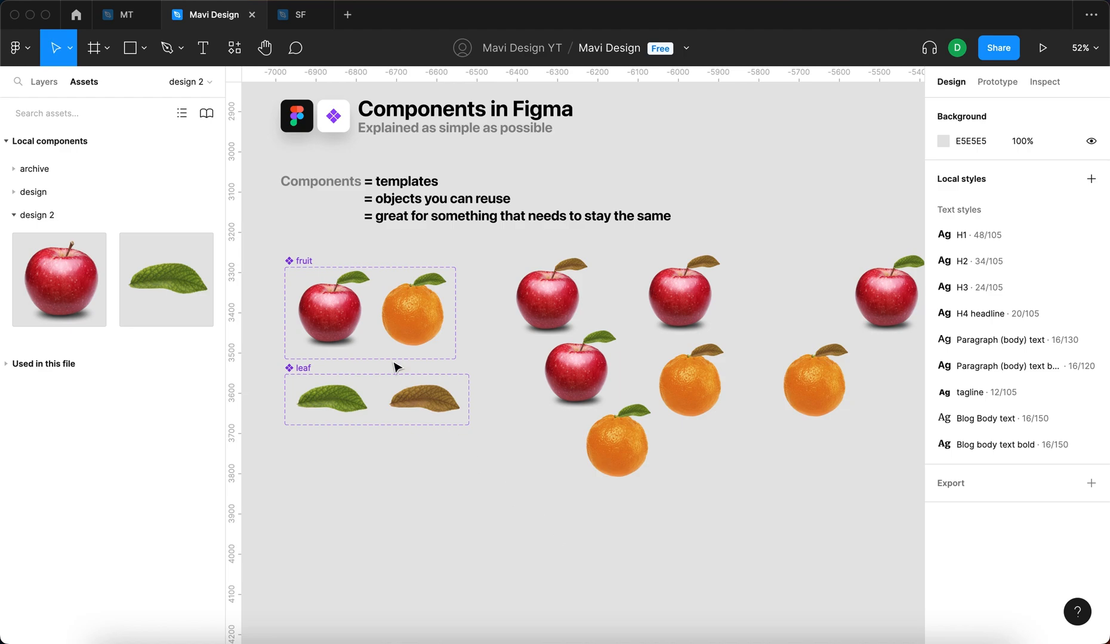
pyautogui.moveTo(439, 480)
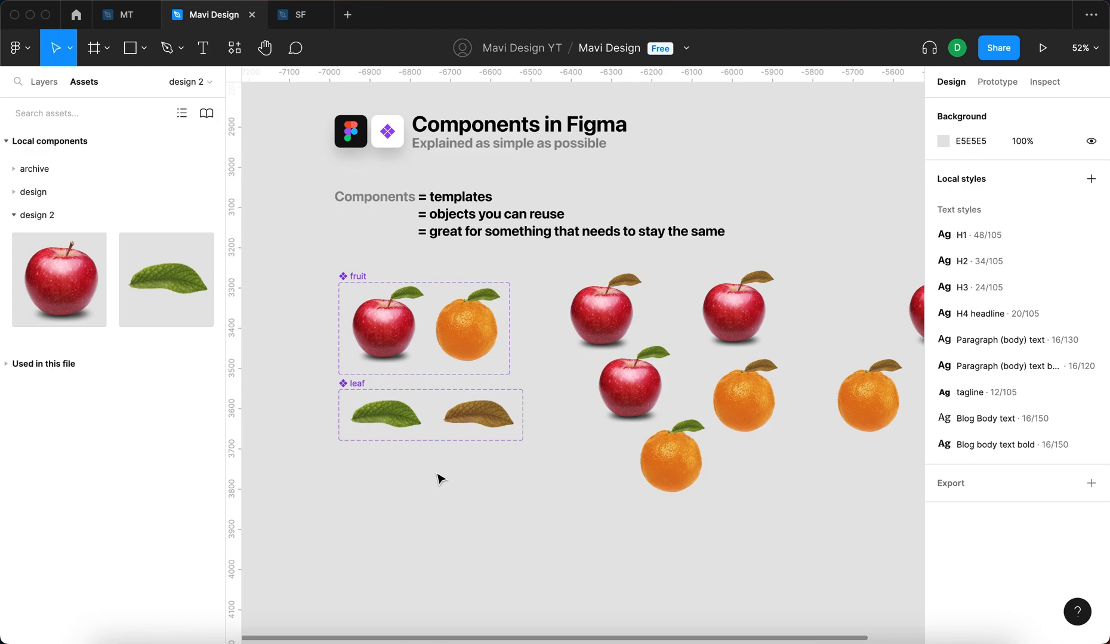
pyautogui.scroll(-3)
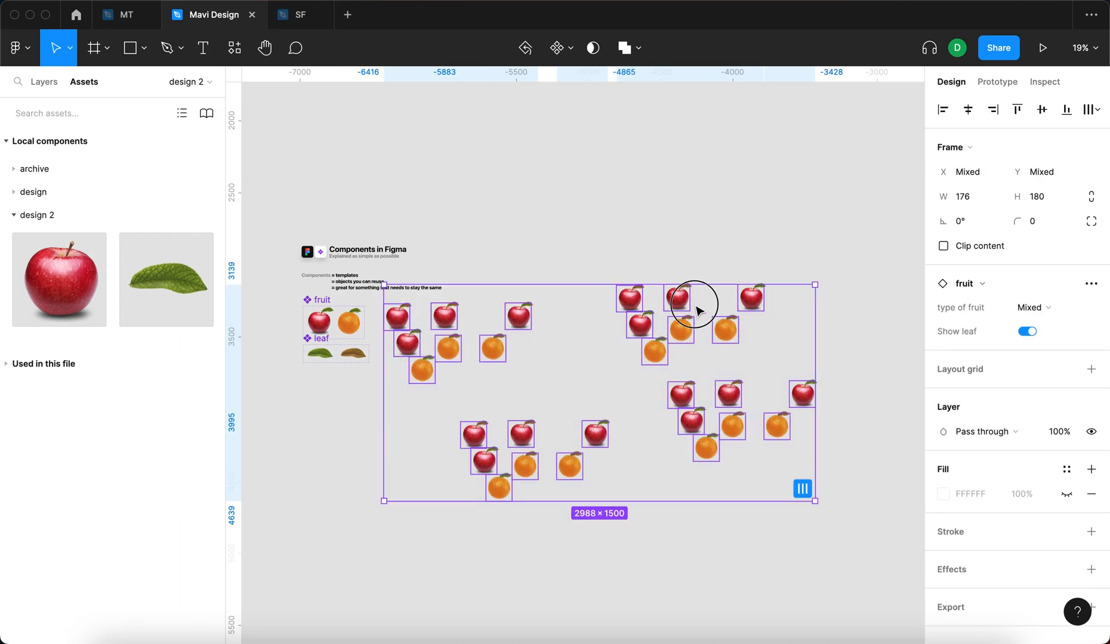
pyautogui.click(471, 253)
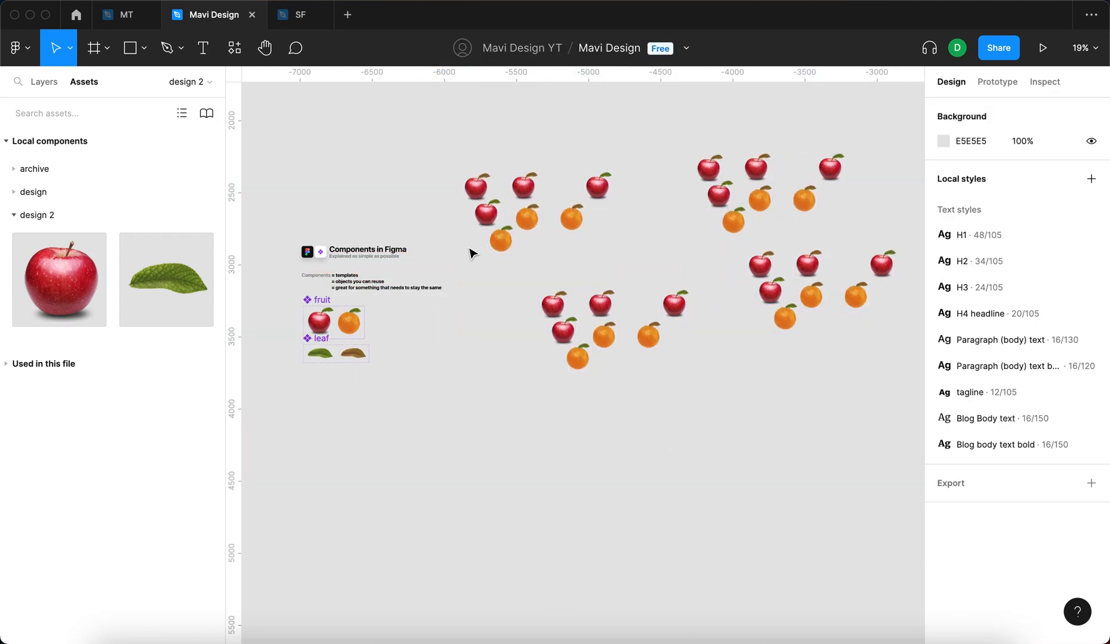
pyautogui.click(316, 354)
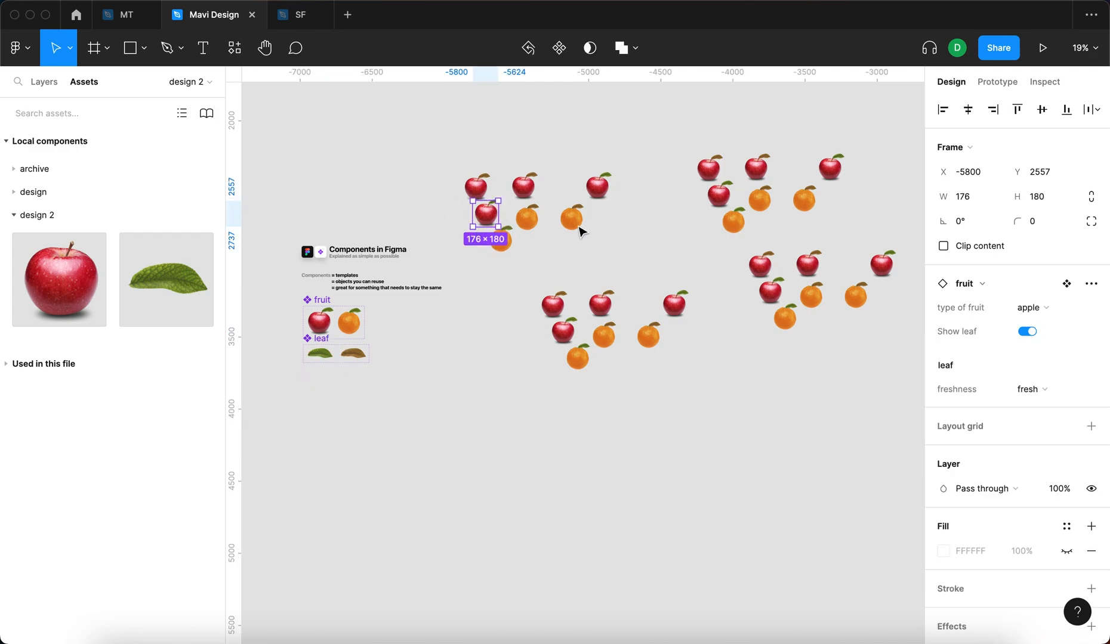
pyautogui.moveTo(868, 247)
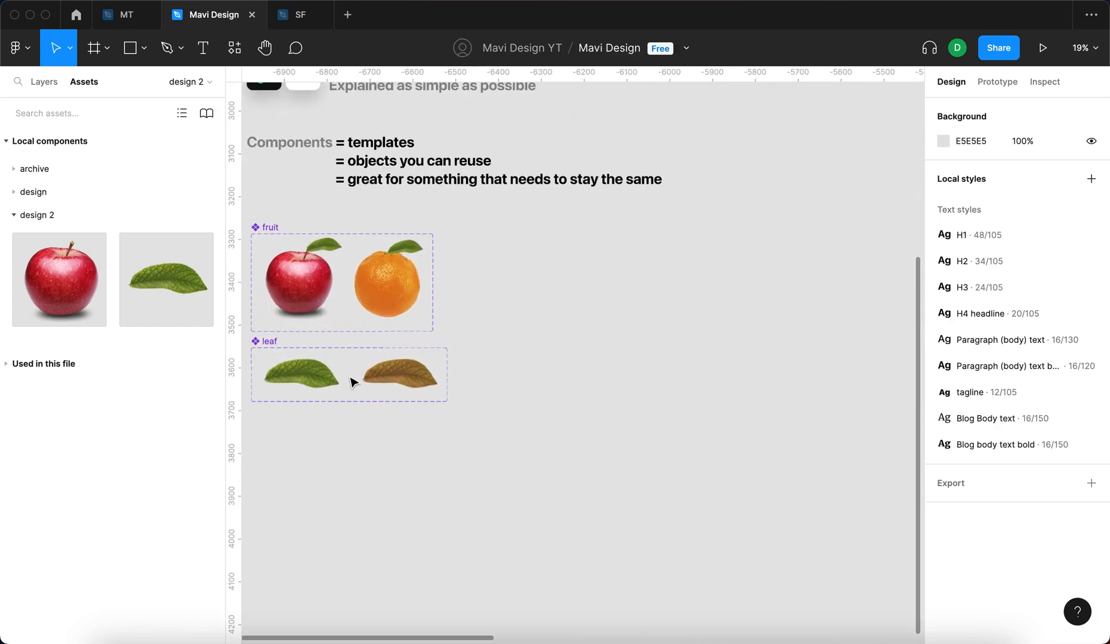
pyautogui.click(296, 375)
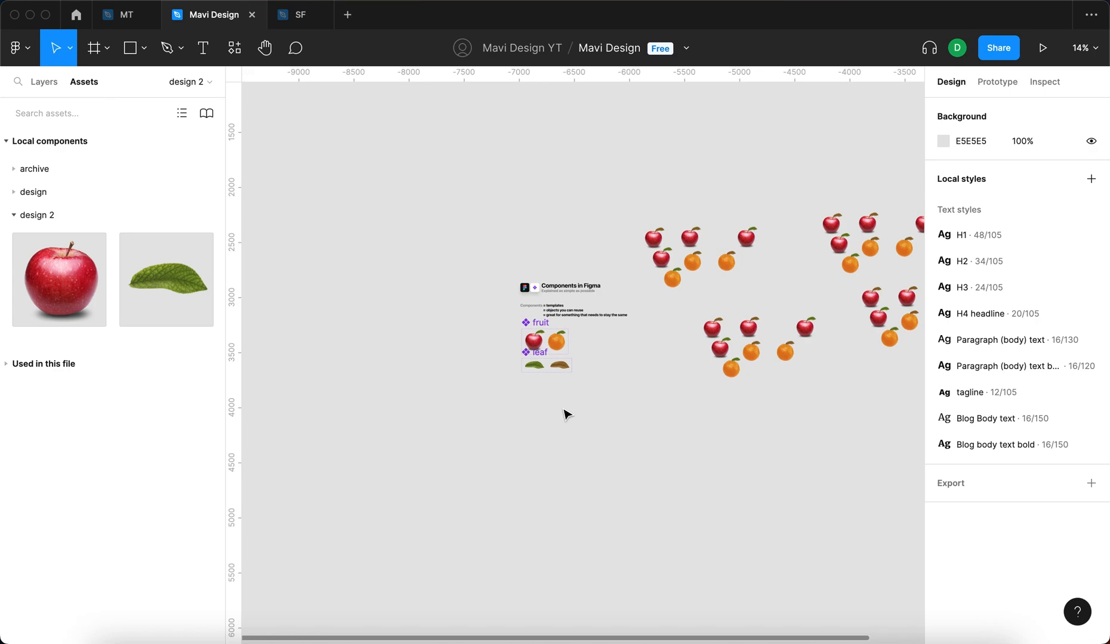
pyautogui.moveTo(585, 361)
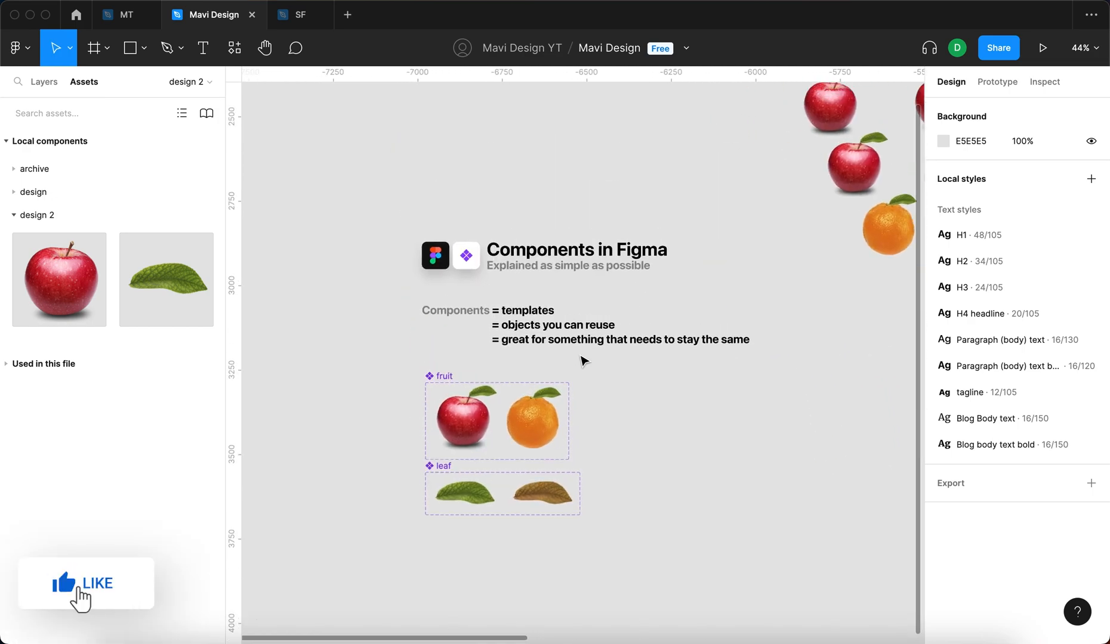
pyautogui.click(84, 585)
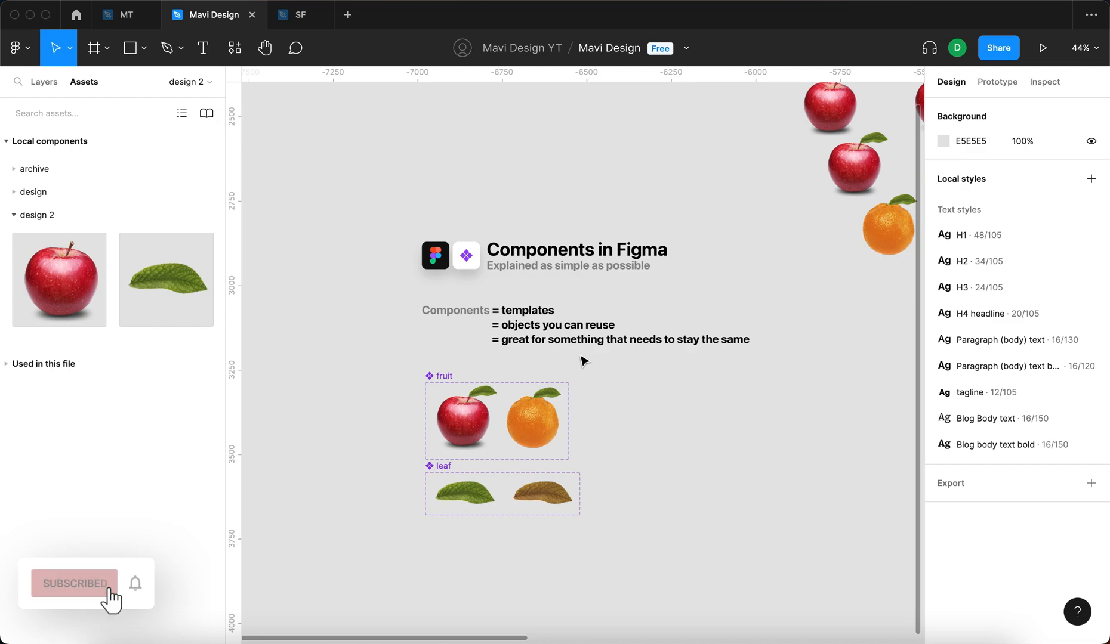
pyautogui.click(74, 586)
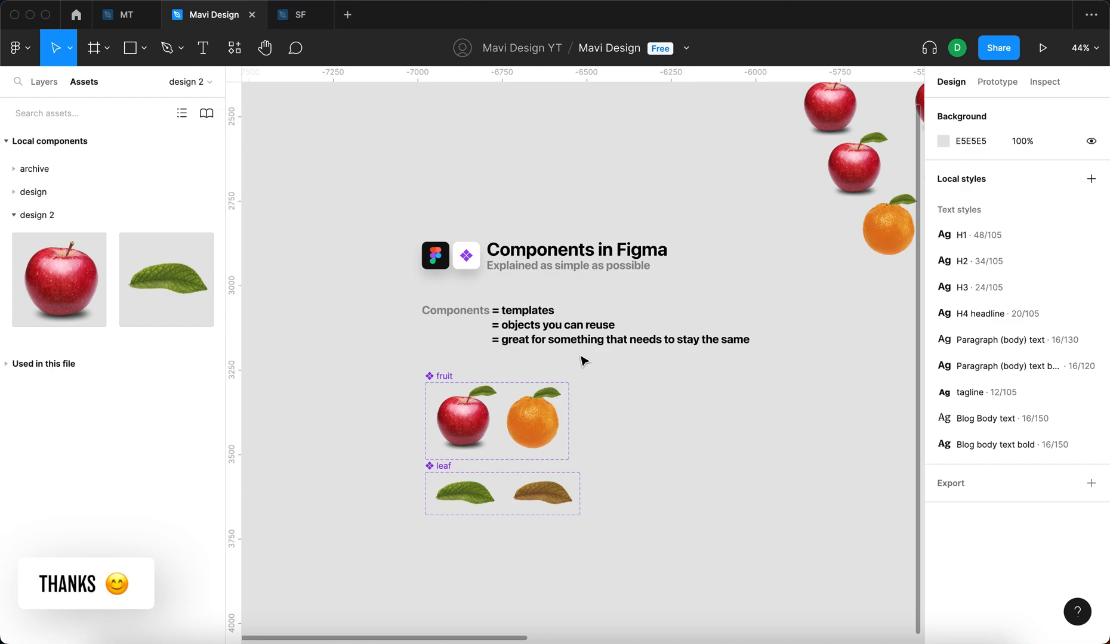